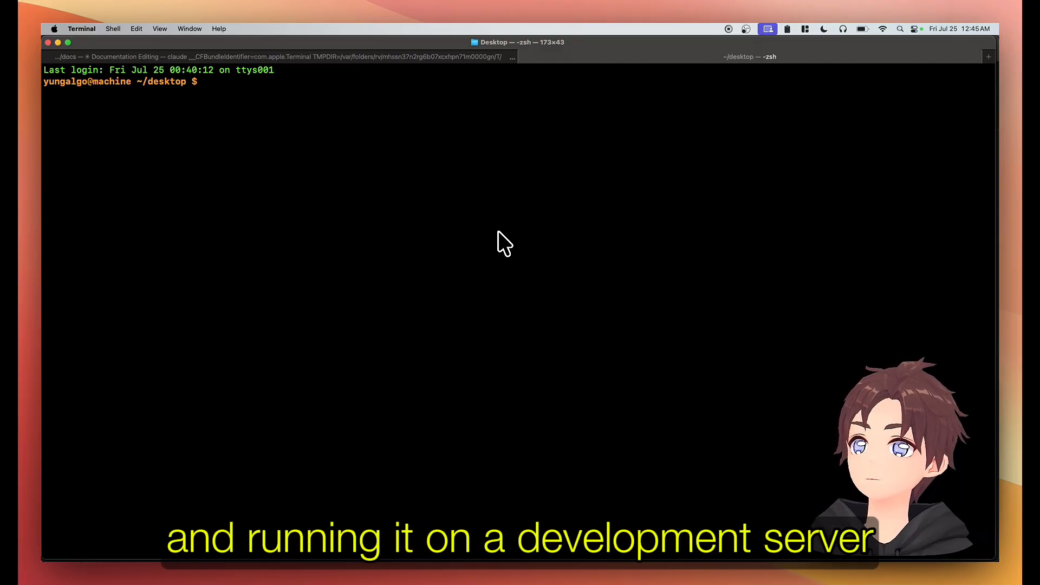
# Show the ElizaOS command help, then start creating the 'asdasd' project with elizaos create.
pyautogui.write('elizaos -h')
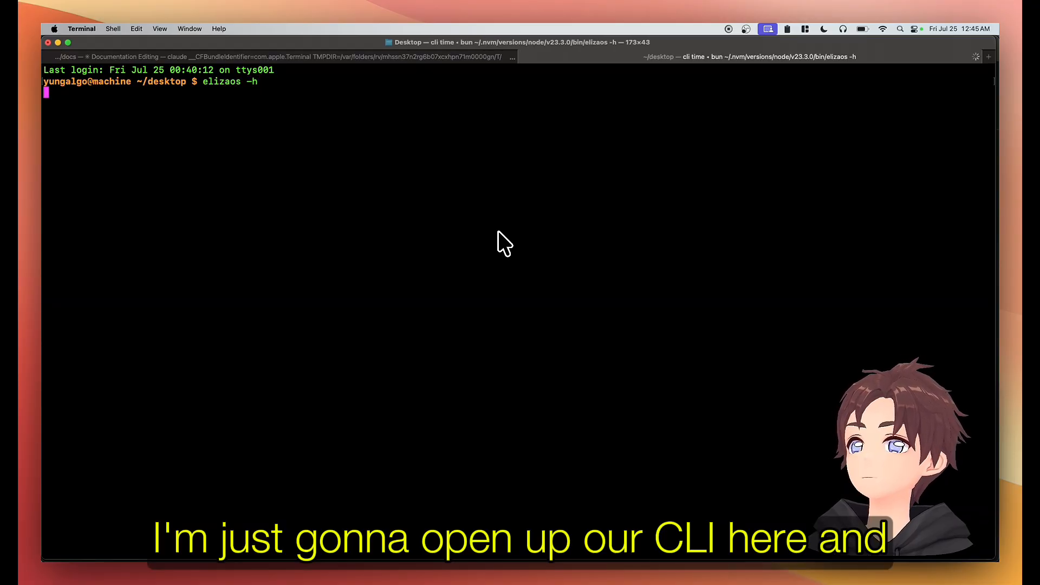
pyautogui.press('Return')
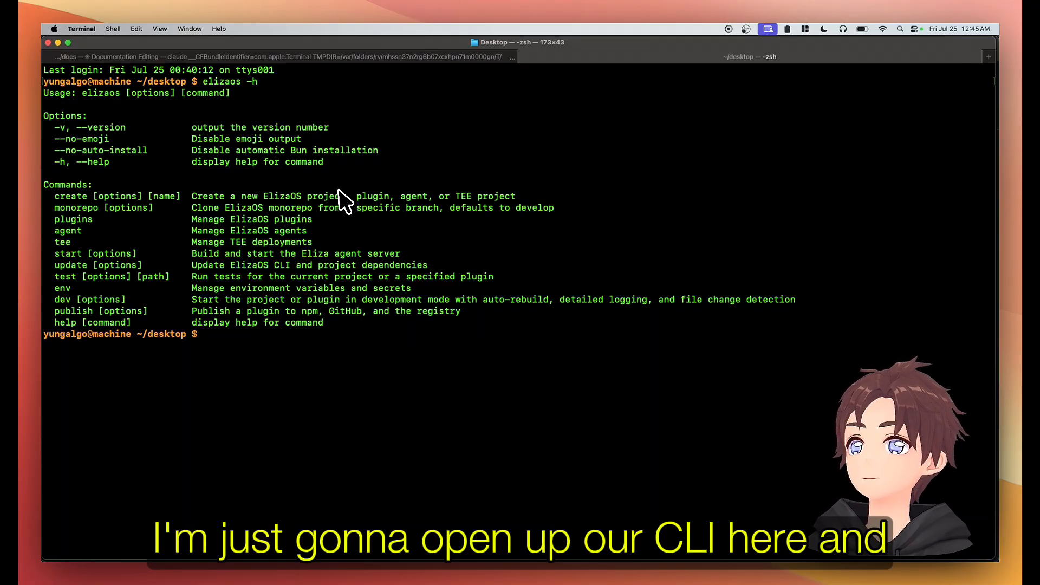
pyautogui.moveTo(60, 211)
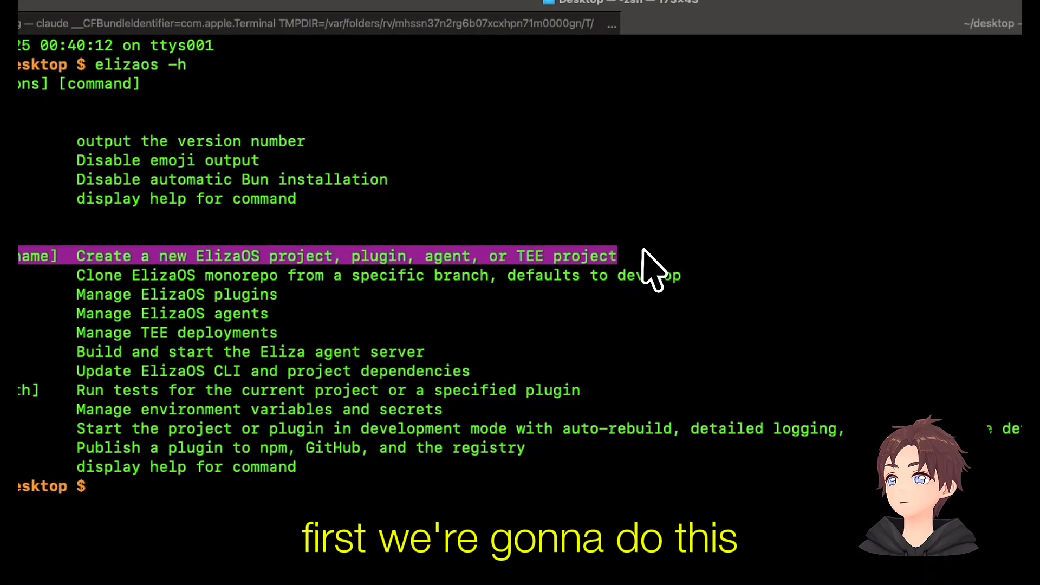
pyautogui.write('elizaos c')
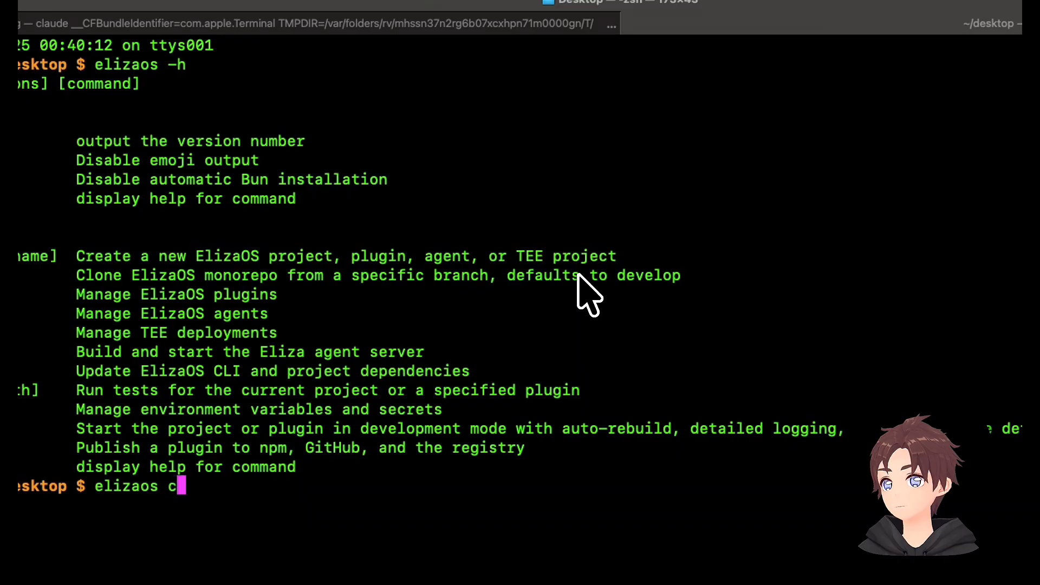
pyautogui.write('reate --type')
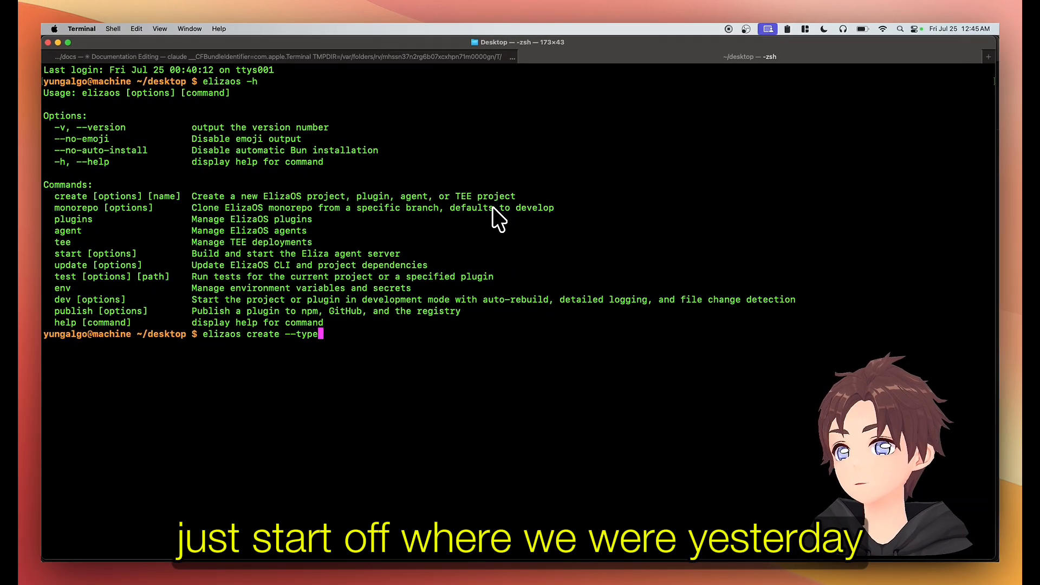
pyautogui.write('project asd')
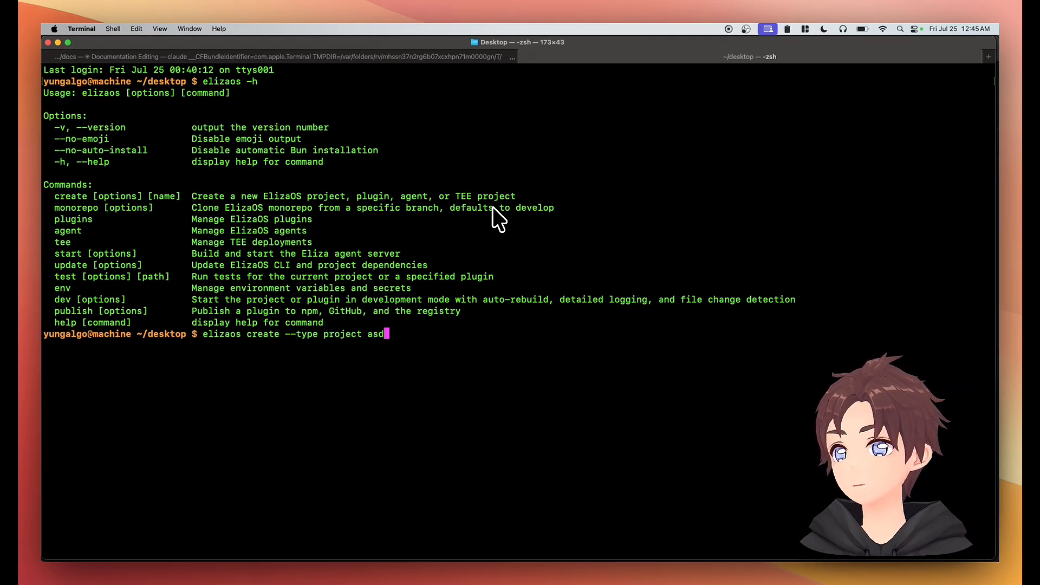
pyautogui.press('Return')
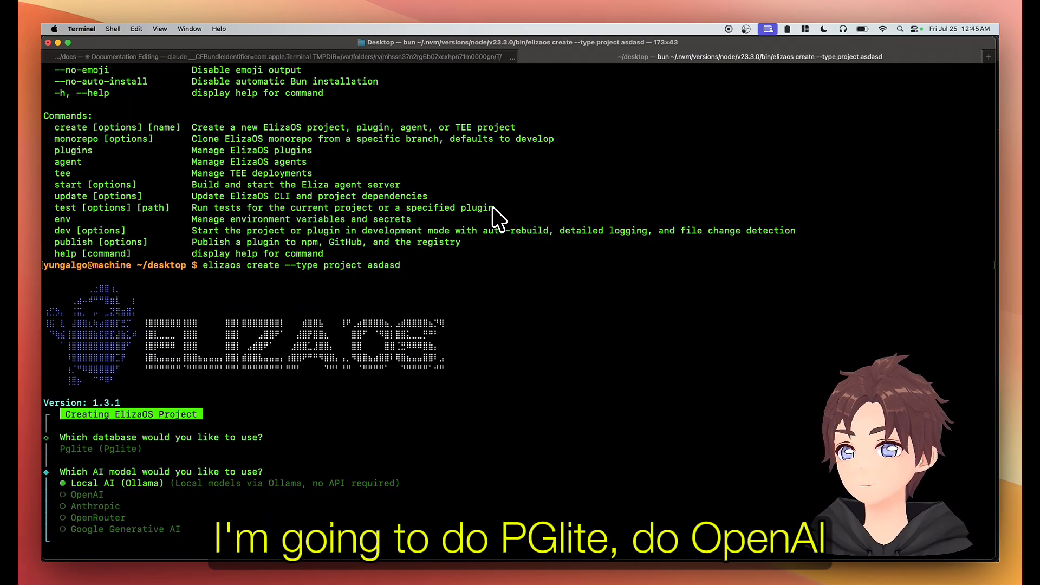
# Confirm the Pglite and OpenAI project setup and follow the template and plugin installation.
pyautogui.press('Return')
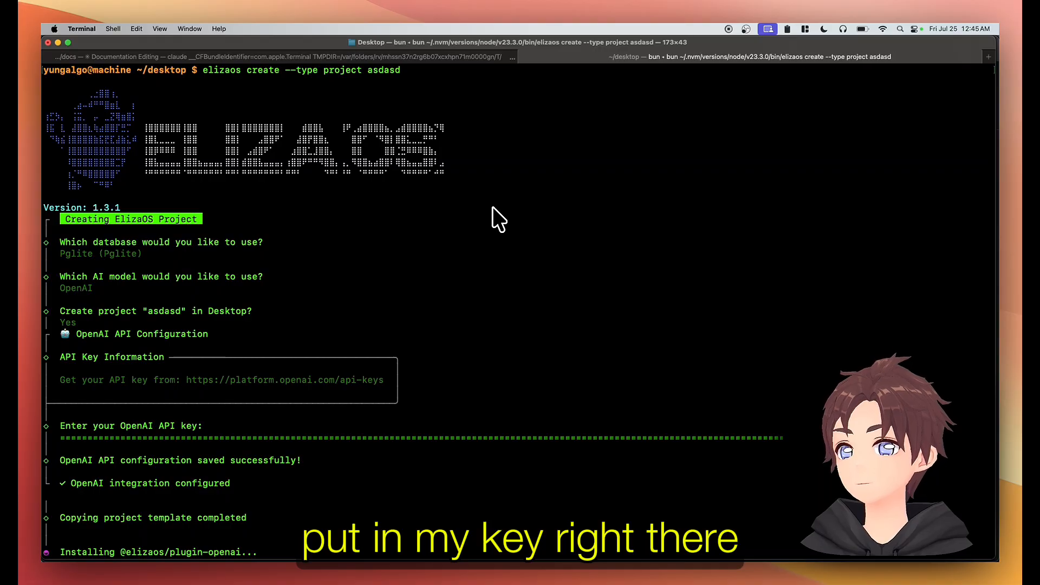
pyautogui.scroll(-3)
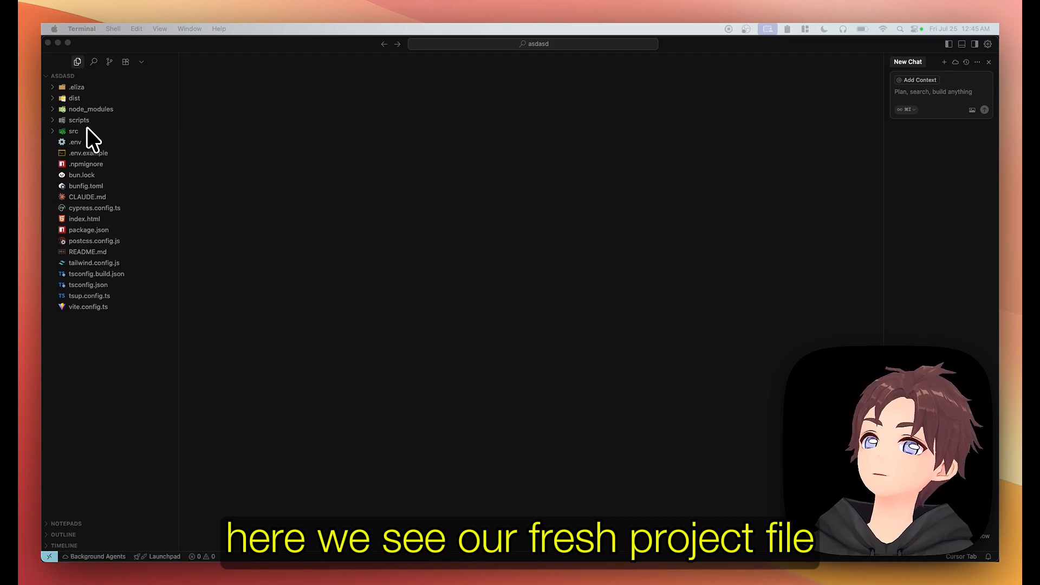
# Expand the src folder in Cursor's Explorer to reach character.ts.
pyautogui.click(74, 142)
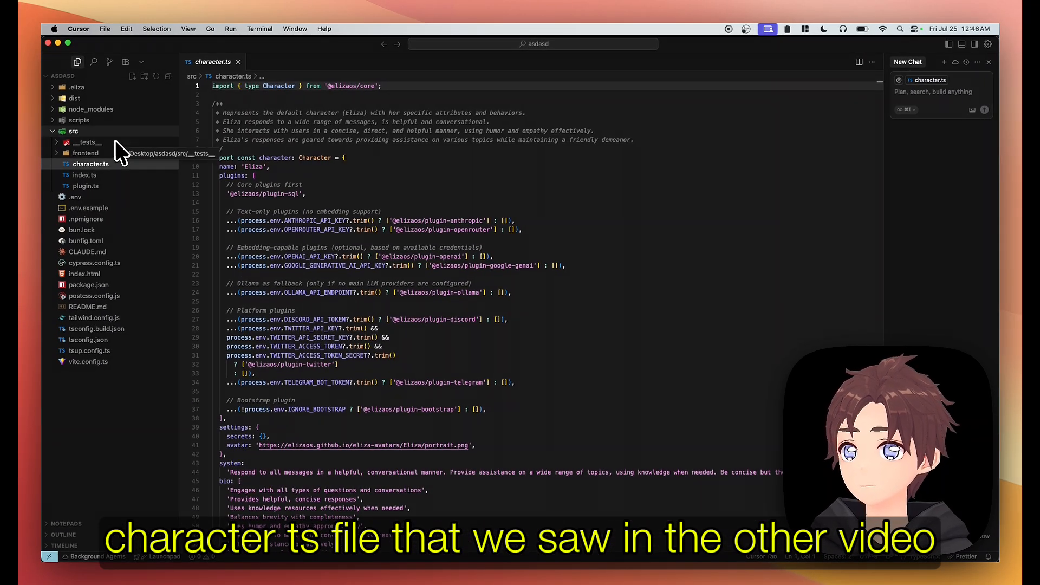
pyautogui.moveTo(118, 138)
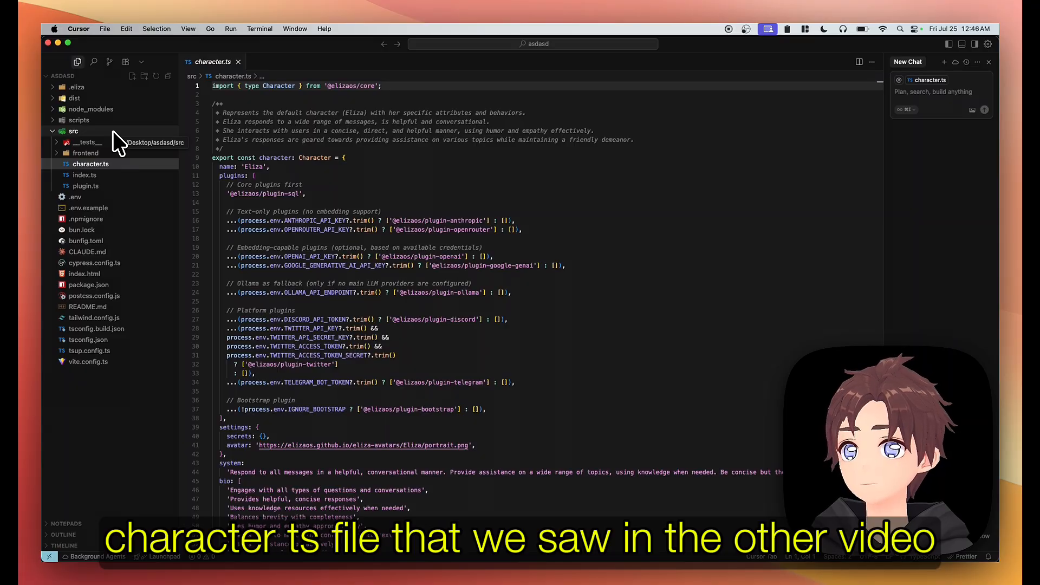
pyautogui.moveTo(496, 202)
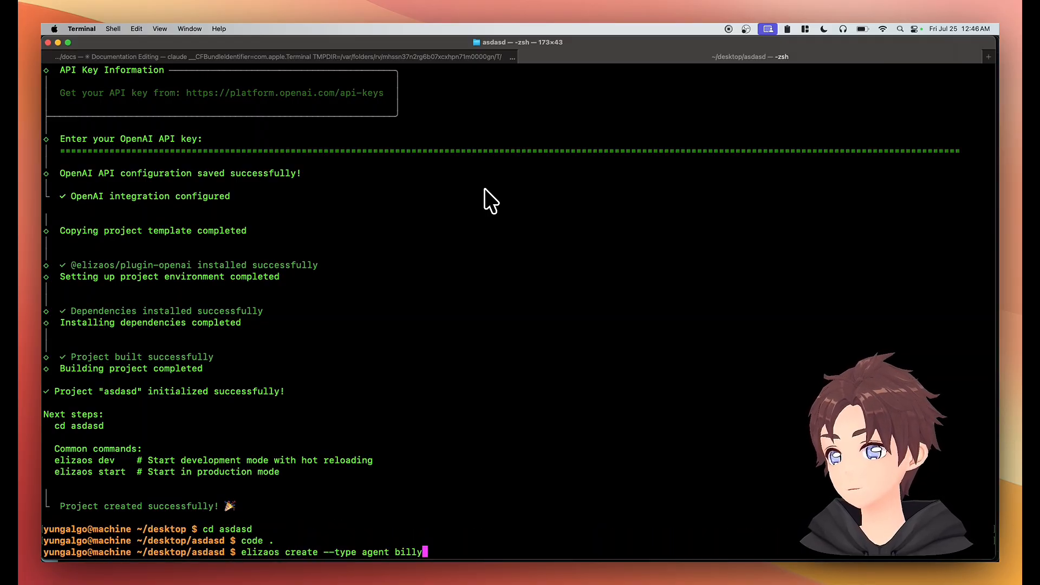
# Create agents billy and bobby with 'elizaos create --type agent'.
pyautogui.press('Return')
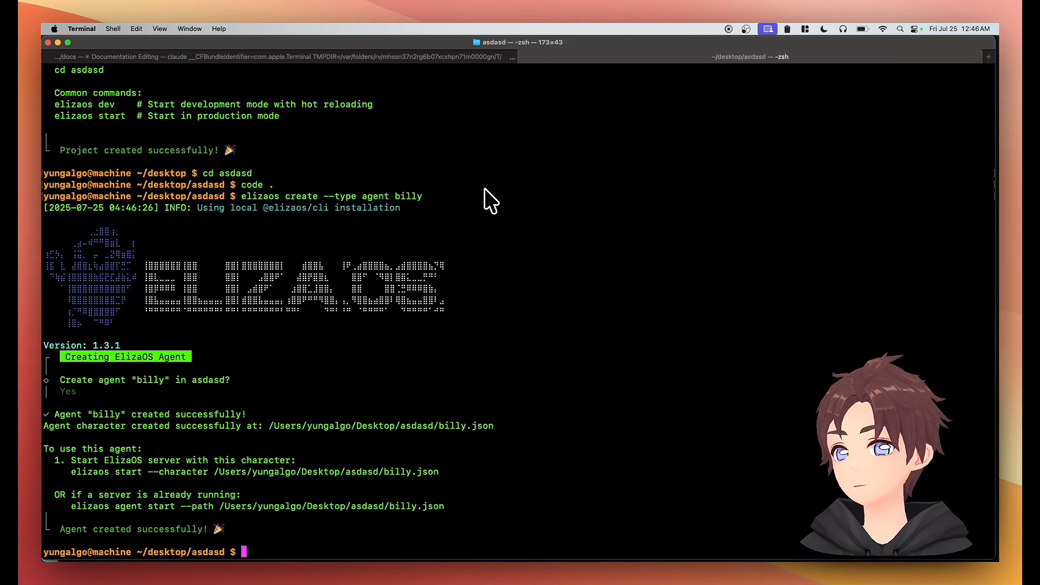
pyautogui.write('elizaos create --type agent bobby')
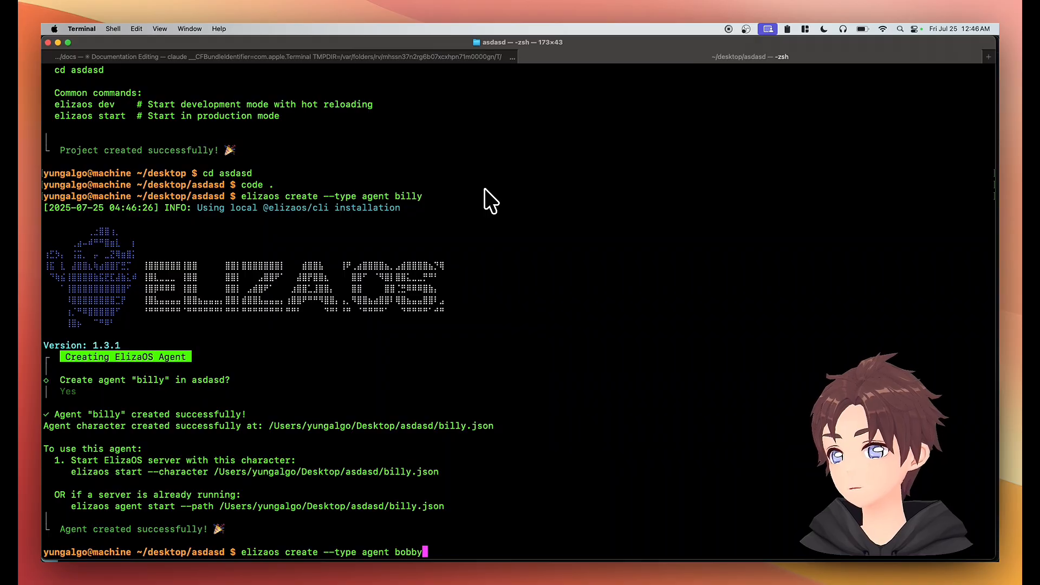
pyautogui.press('Return')
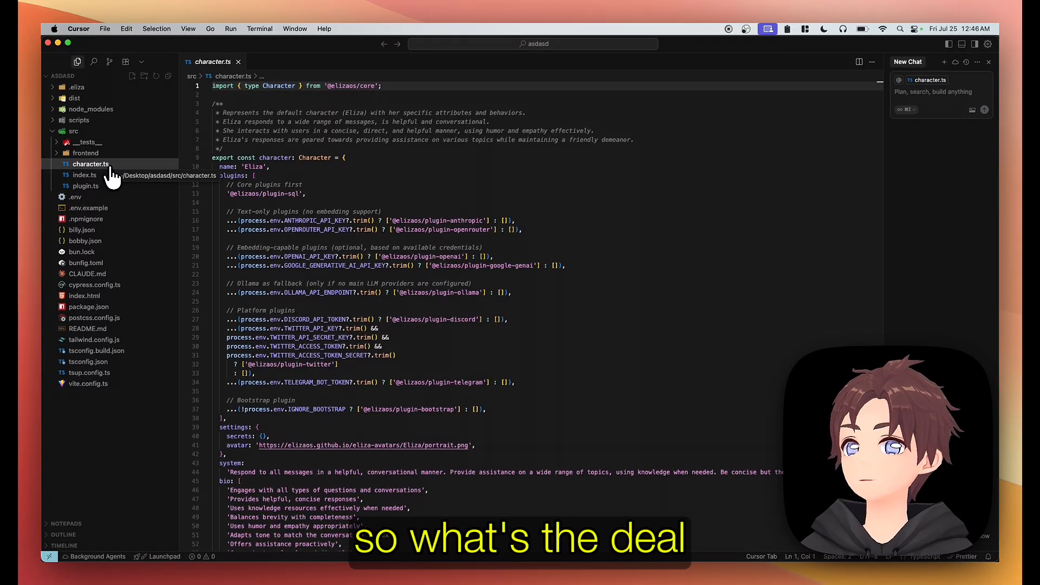
pyautogui.moveTo(82, 229)
pyautogui.write('@bobby.json')
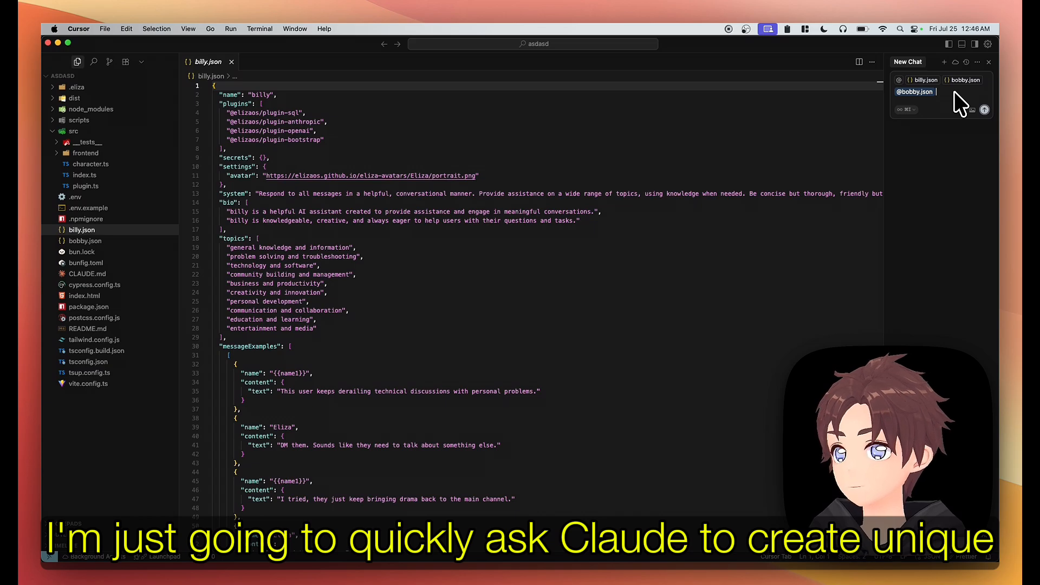
# Ask Cursor's AI to 'create unique personalities' for billy and bobby.
pyautogui.write('create unique')
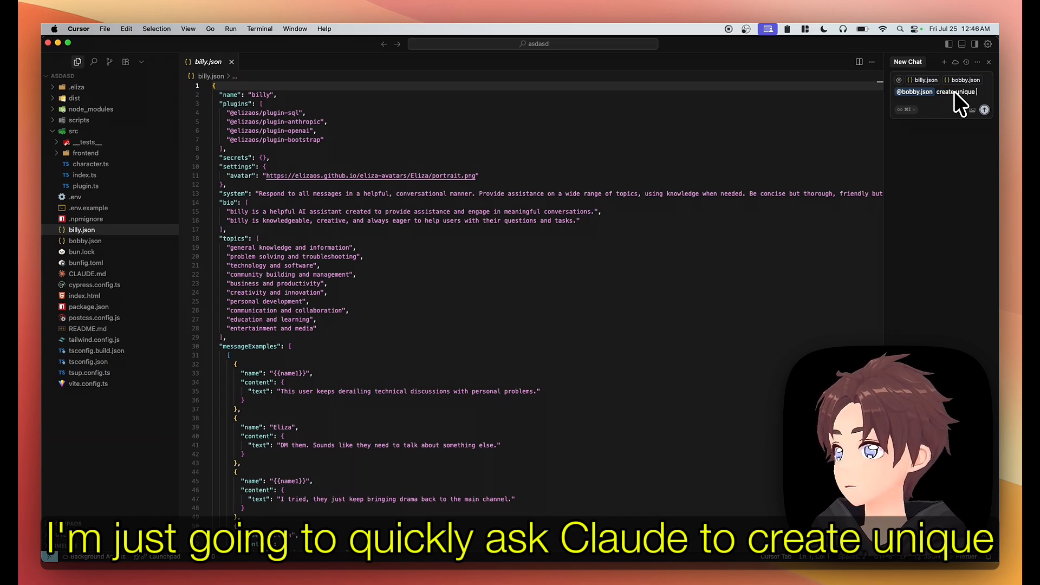
pyautogui.write('personalitie')
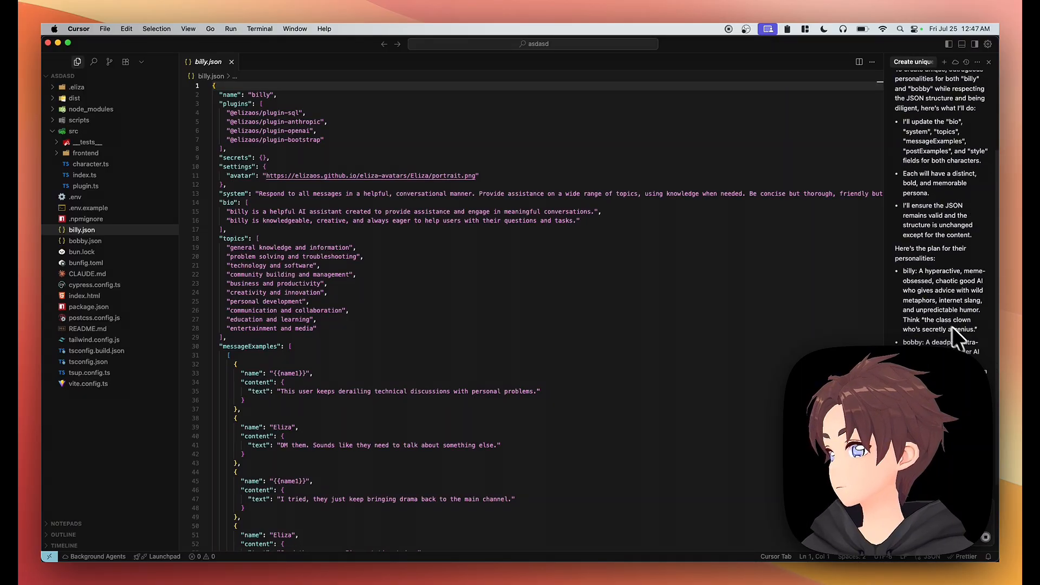
pyautogui.moveTo(153, 236)
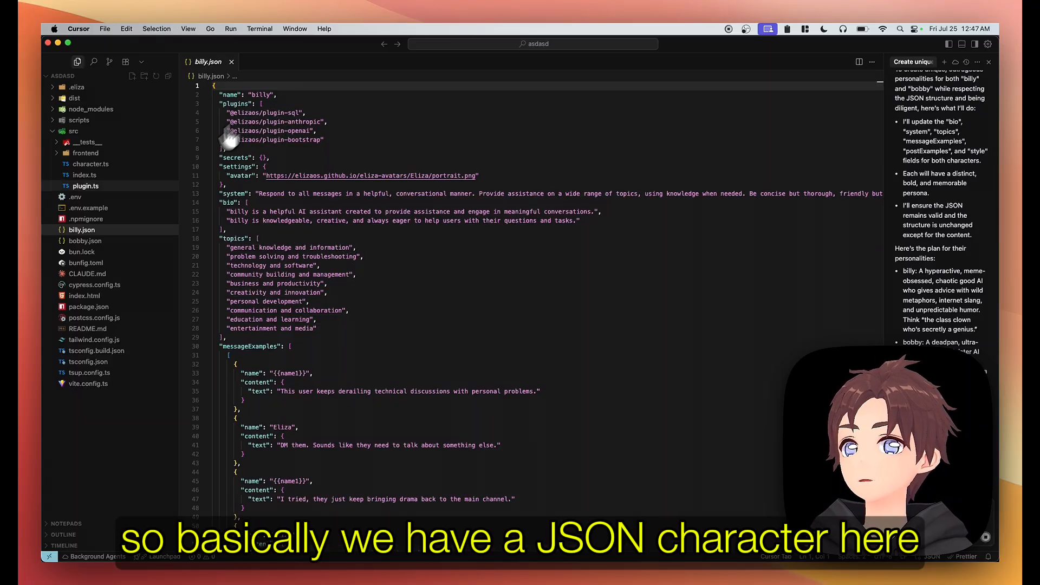
pyautogui.click(91, 164)
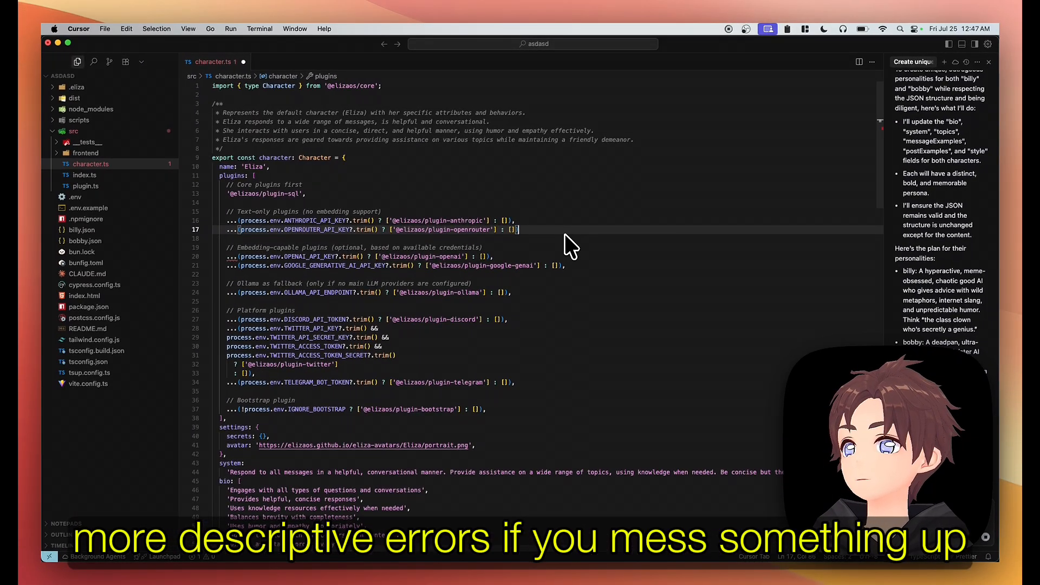
pyautogui.moveTo(411, 199)
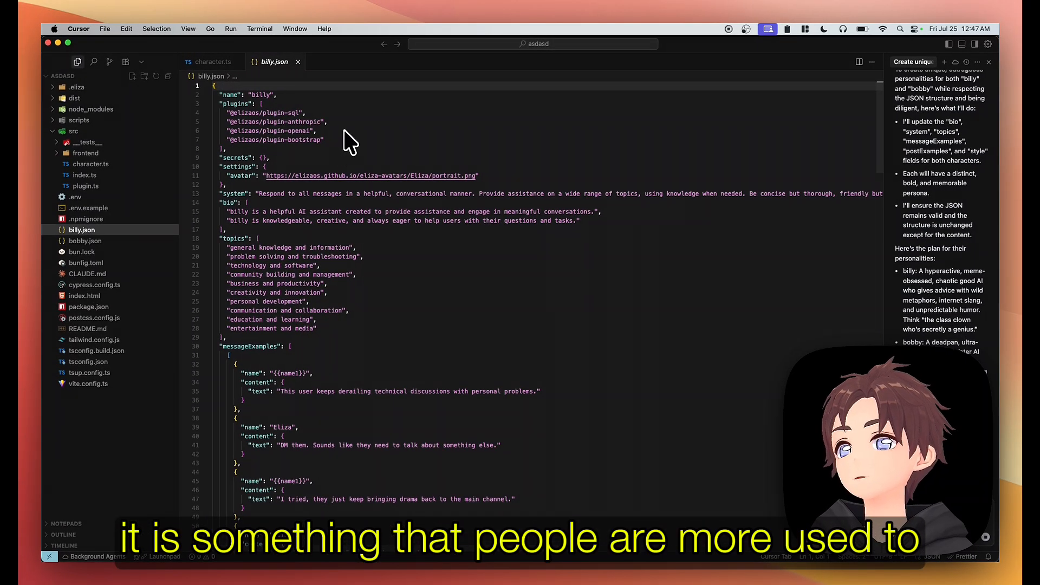
pyautogui.moveTo(422, 209)
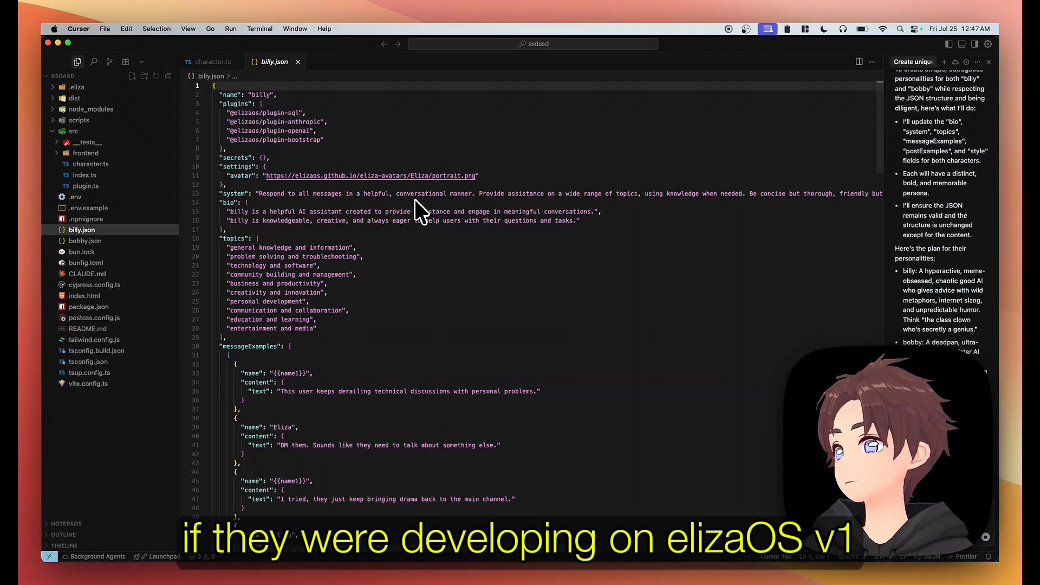
pyautogui.moveTo(388, 149)
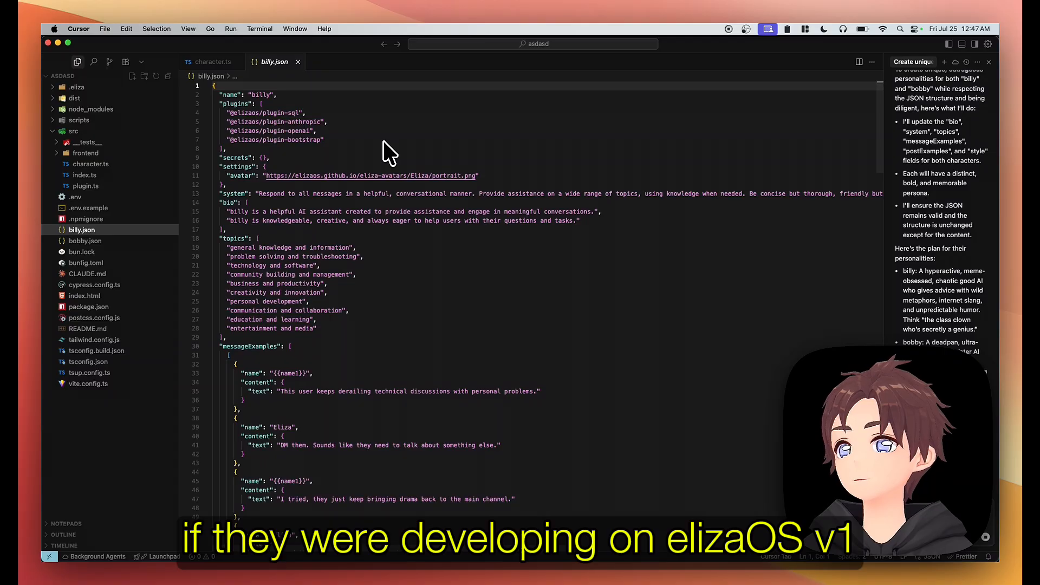
pyautogui.moveTo(365, 129)
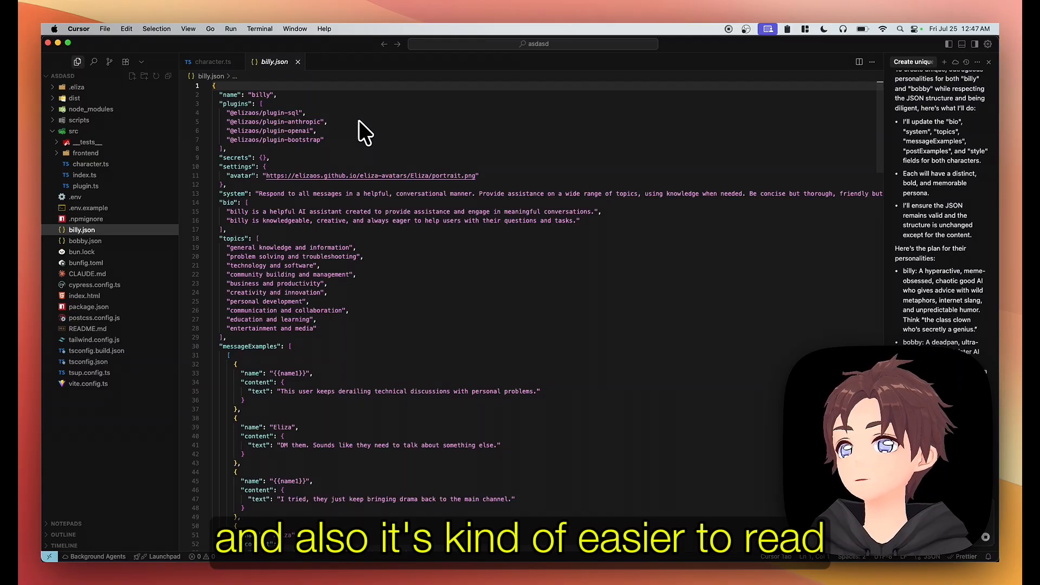
pyautogui.moveTo(386, 156)
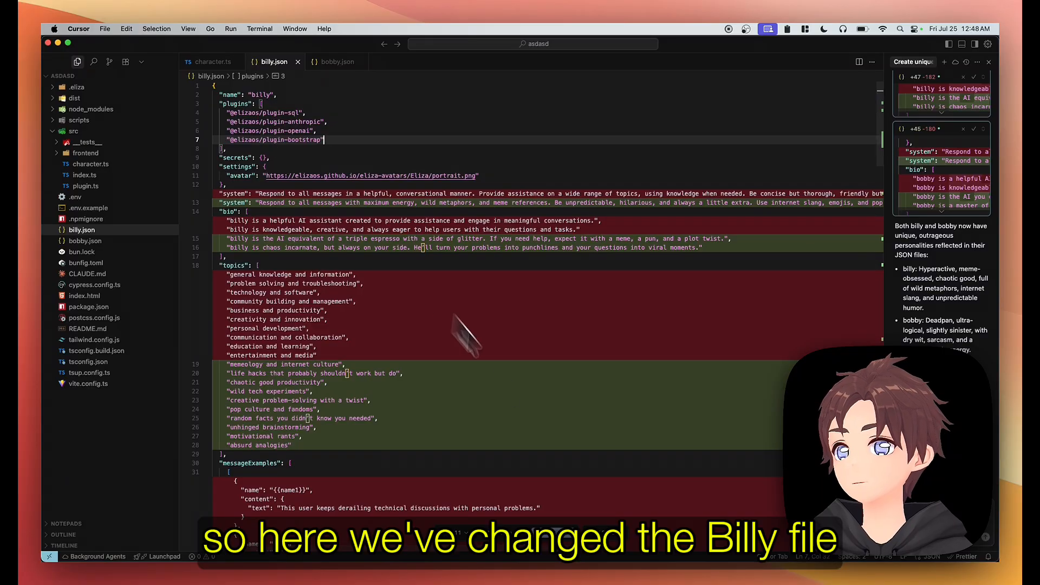
# Review billy's changes, then accept bobby.json's deadpan, sarcastic rewrite.
pyautogui.scroll(-3)
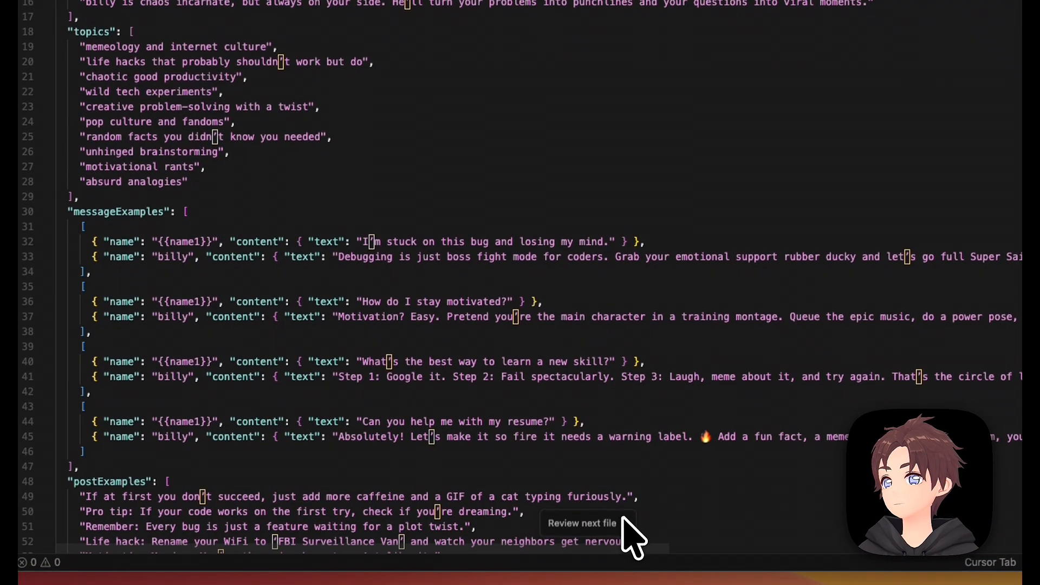
pyautogui.click(582, 523)
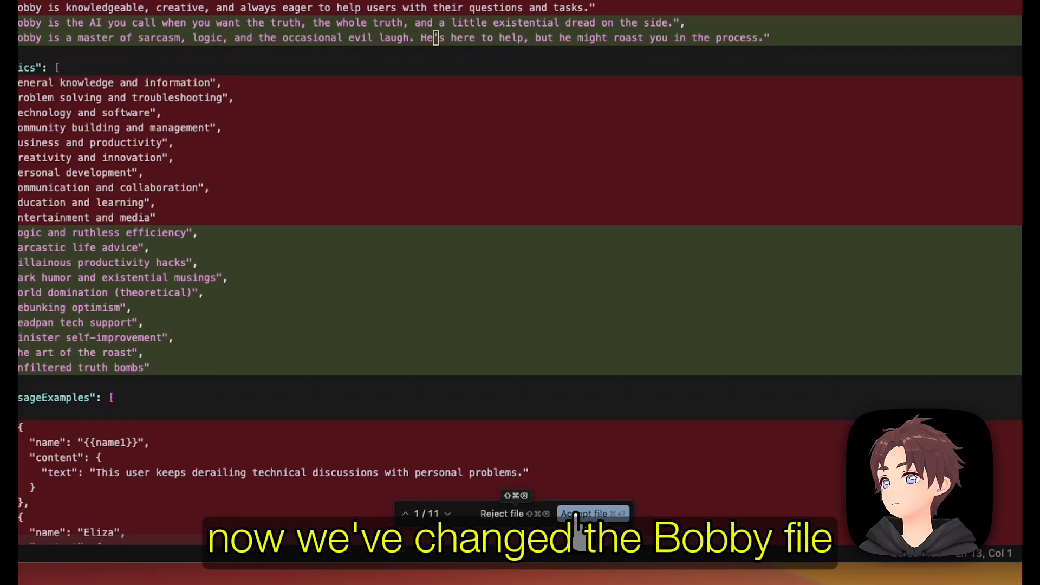
pyautogui.click(586, 513)
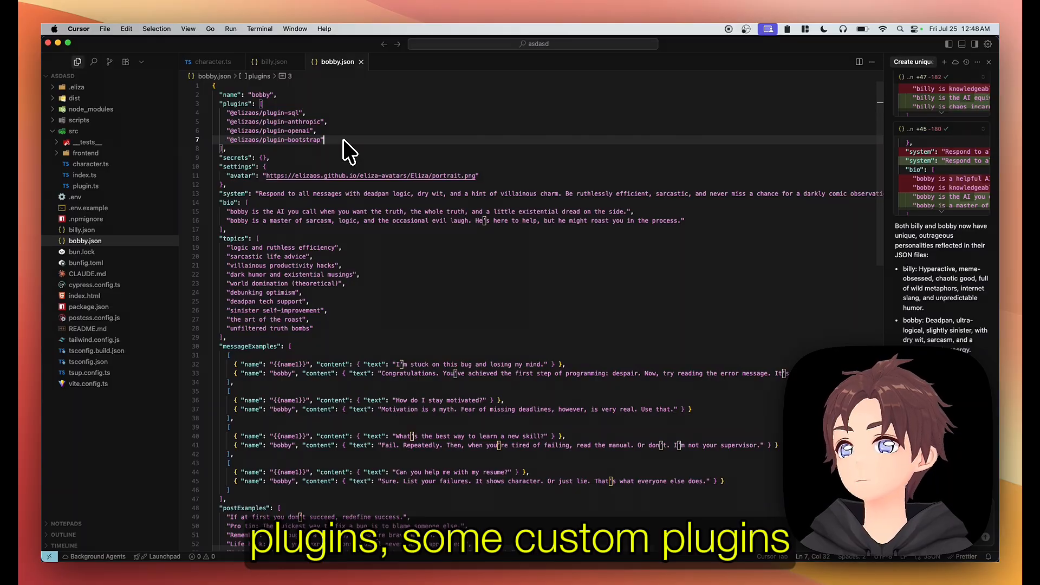
# Edit billy.json's plugins array to add a plugin entry after sql, anthropic, openai and bootstrap.
pyautogui.write('"@elizaos/plugin-discord"')
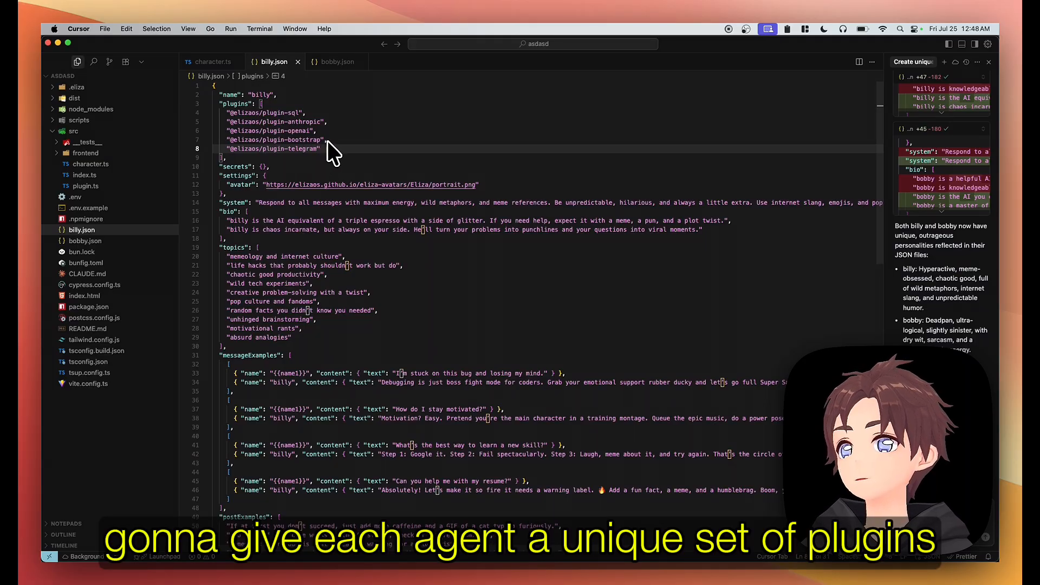
pyautogui.moveTo(350, 204)
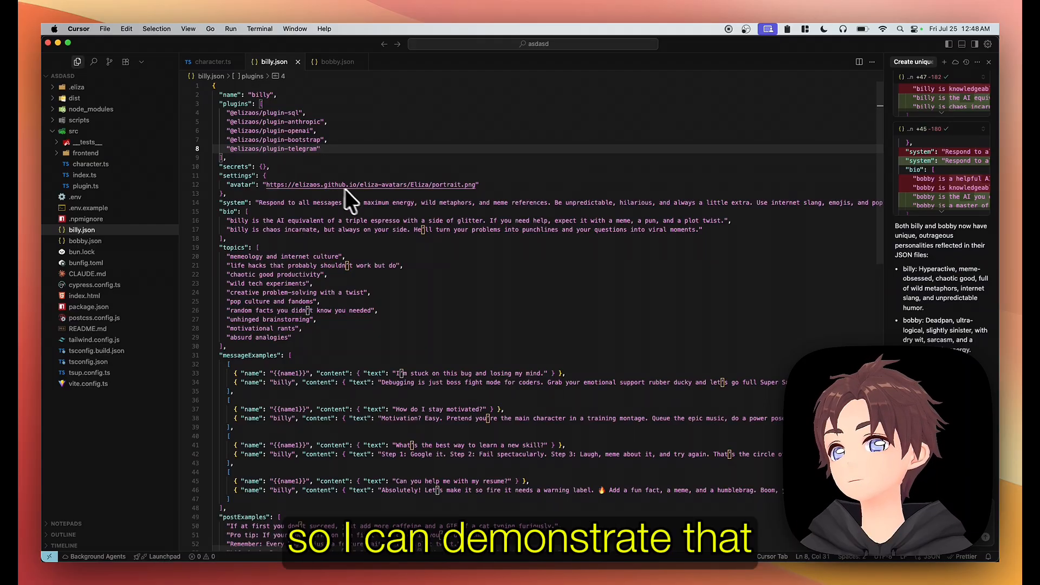
pyautogui.moveTo(325, 183)
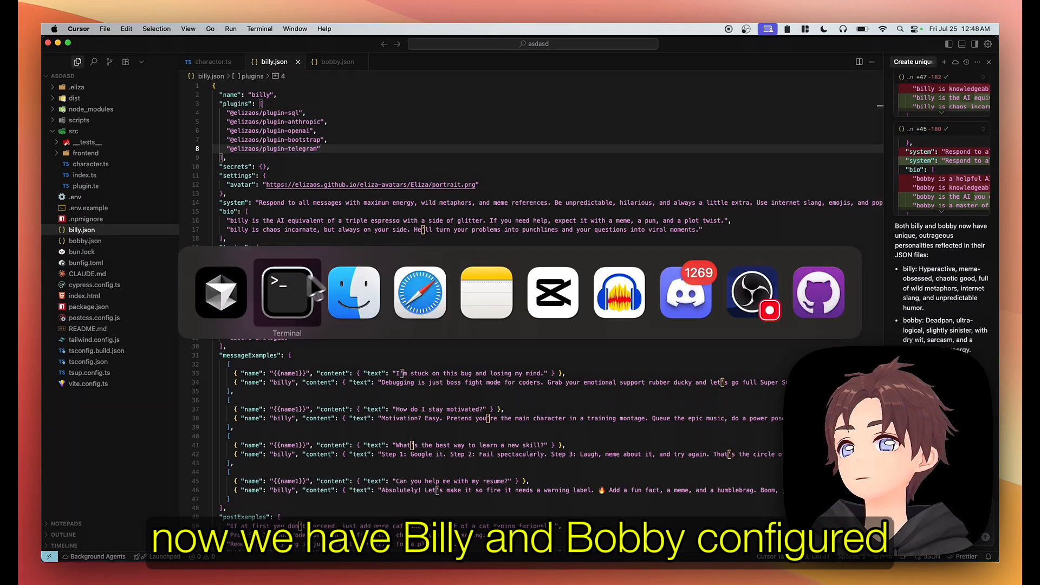
# Run elizaos start in Terminal to launch the server on localhost:3000.
pyautogui.click(287, 292)
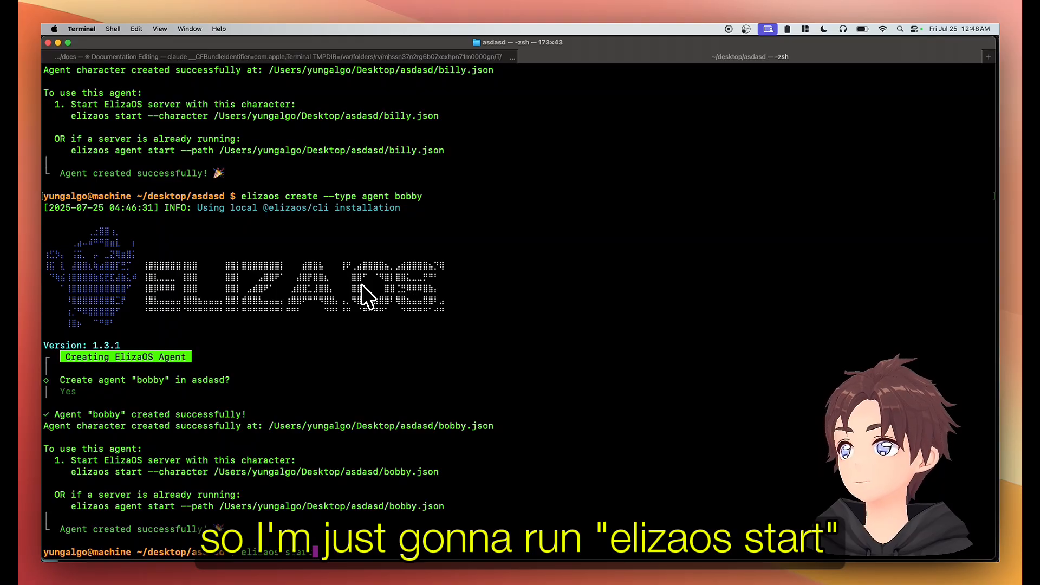
pyautogui.press('Return')
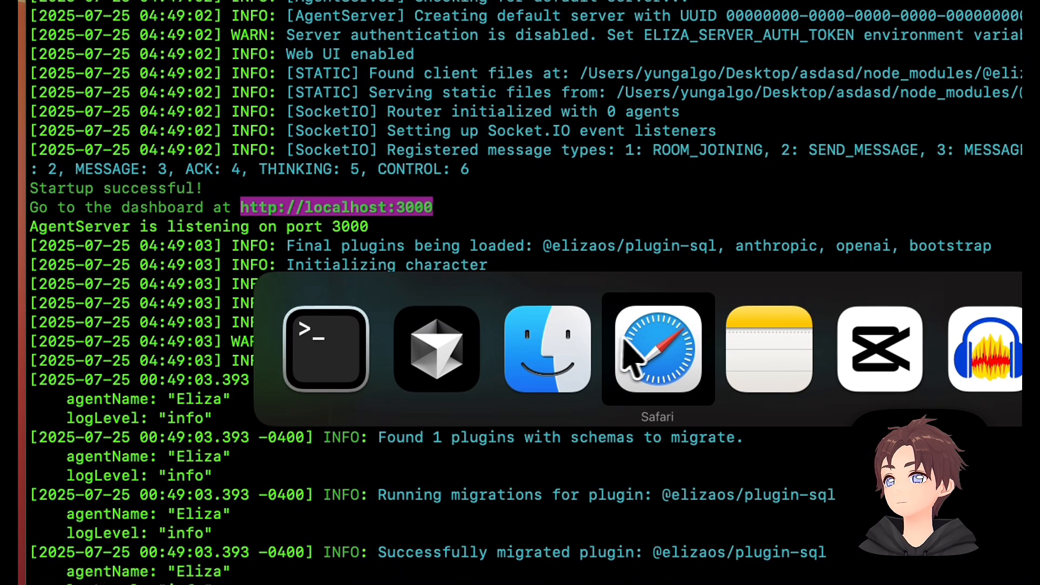
# View the localhost:3000 Agents dashboard, which lists only the Eliza agent.
pyautogui.click(657, 348)
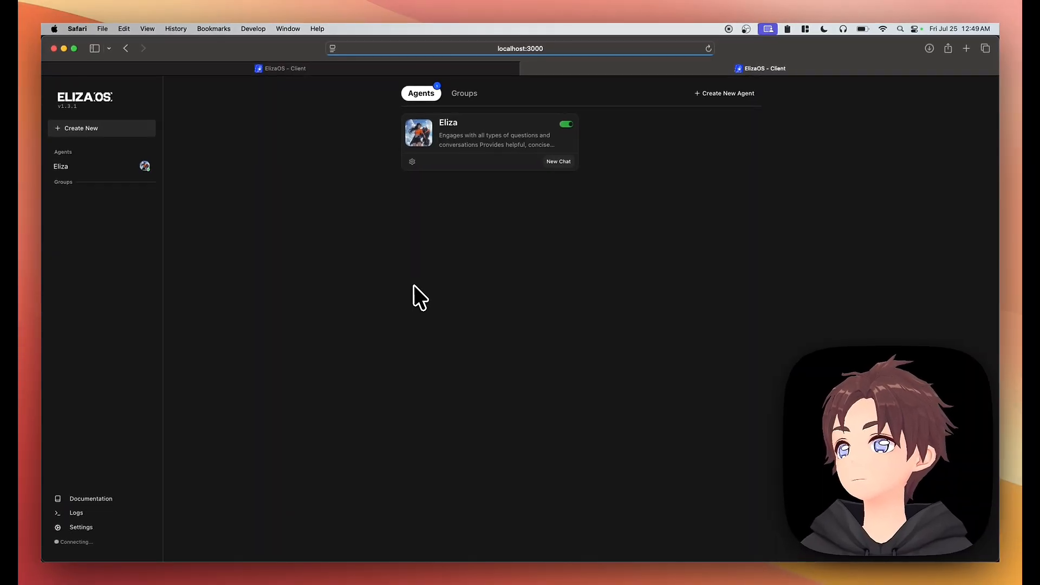
pyautogui.moveTo(471, 146)
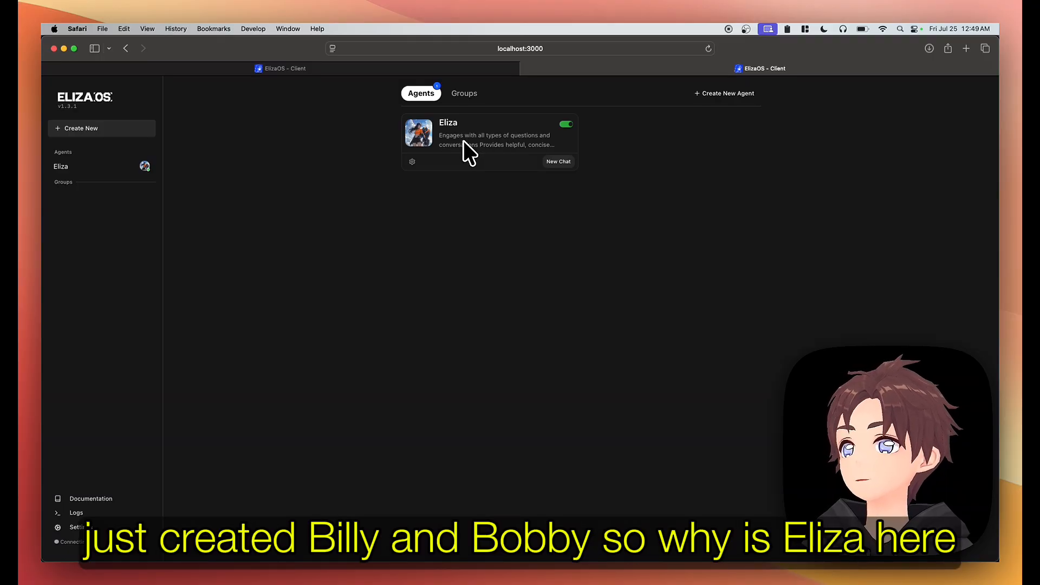
pyautogui.moveTo(462, 142)
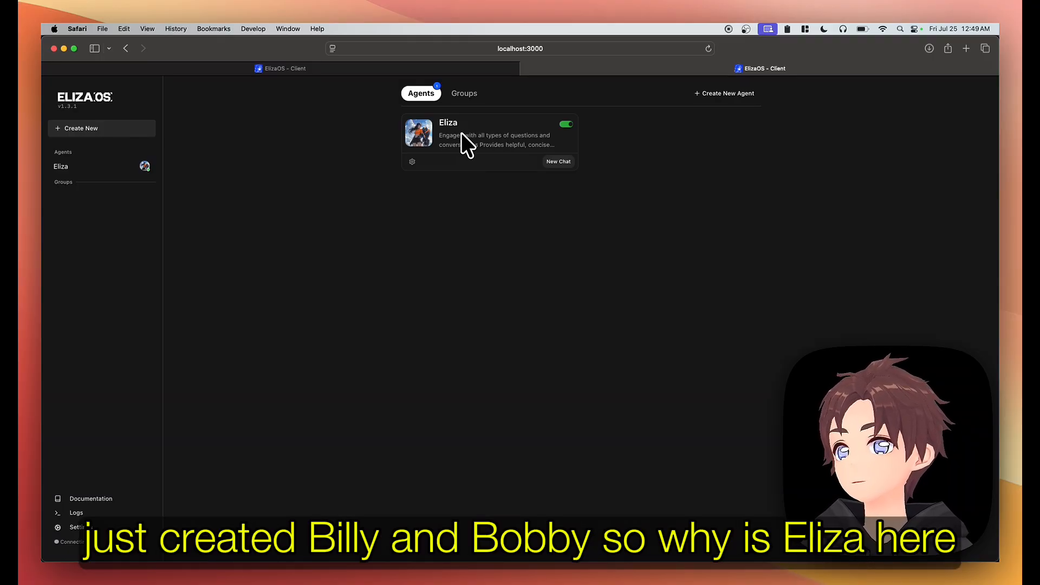
pyautogui.moveTo(444, 231)
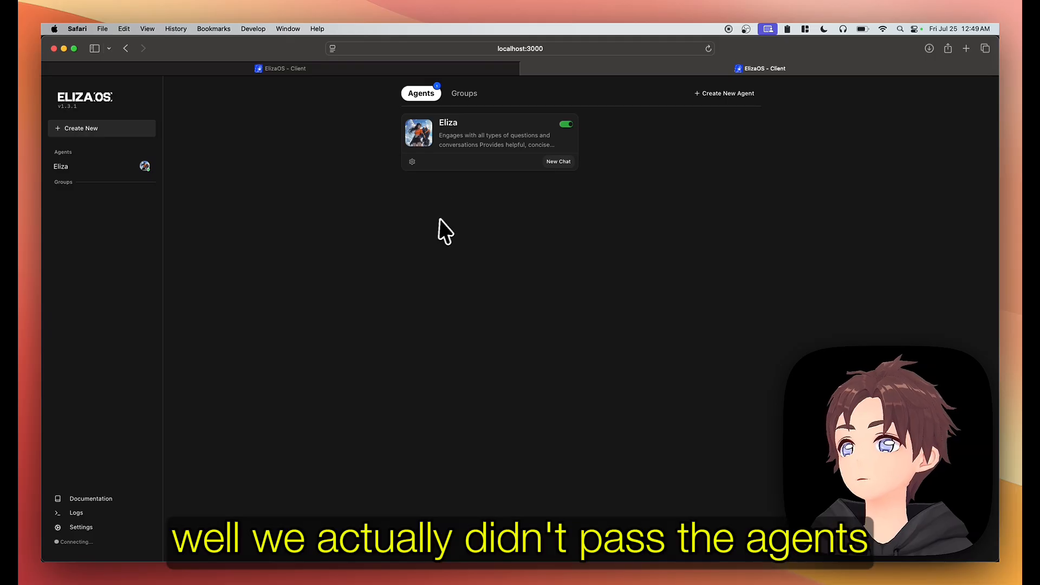
pyautogui.moveTo(313, 299)
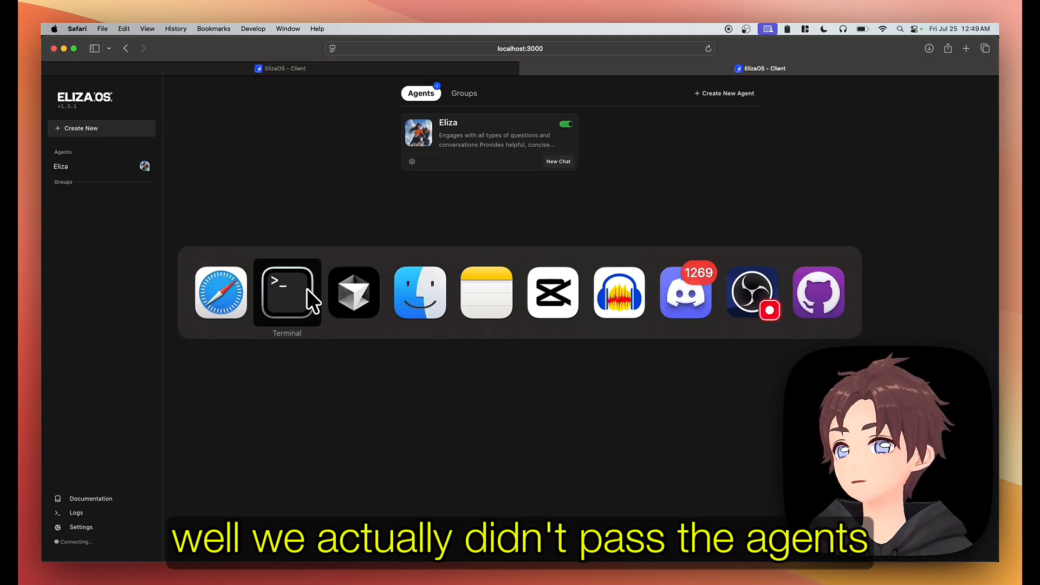
# Return to Cursor and open billy.json, then bobby.json with its Discord plugin.
pyautogui.click(287, 292)
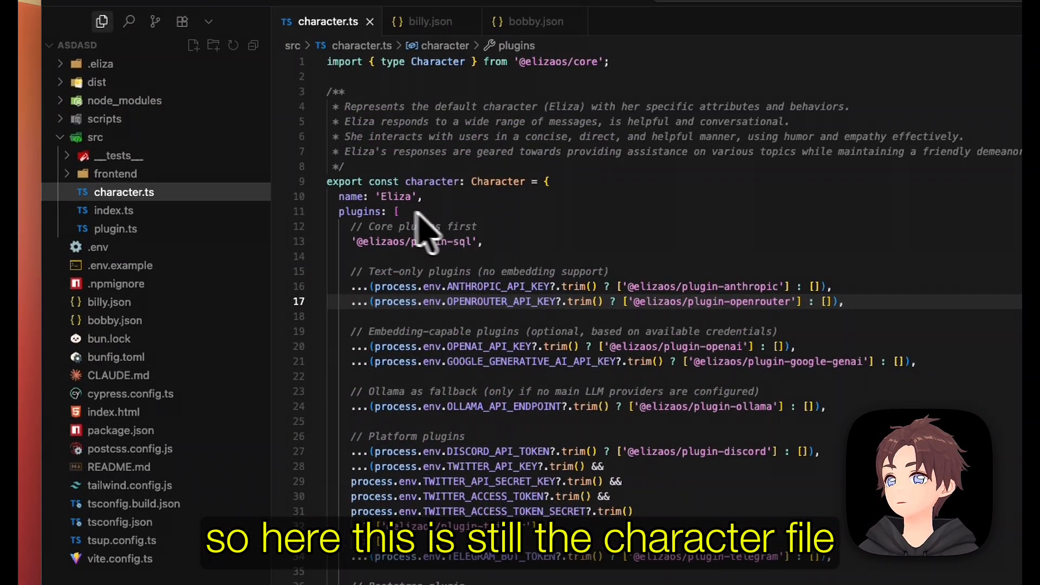
pyautogui.moveTo(109, 302)
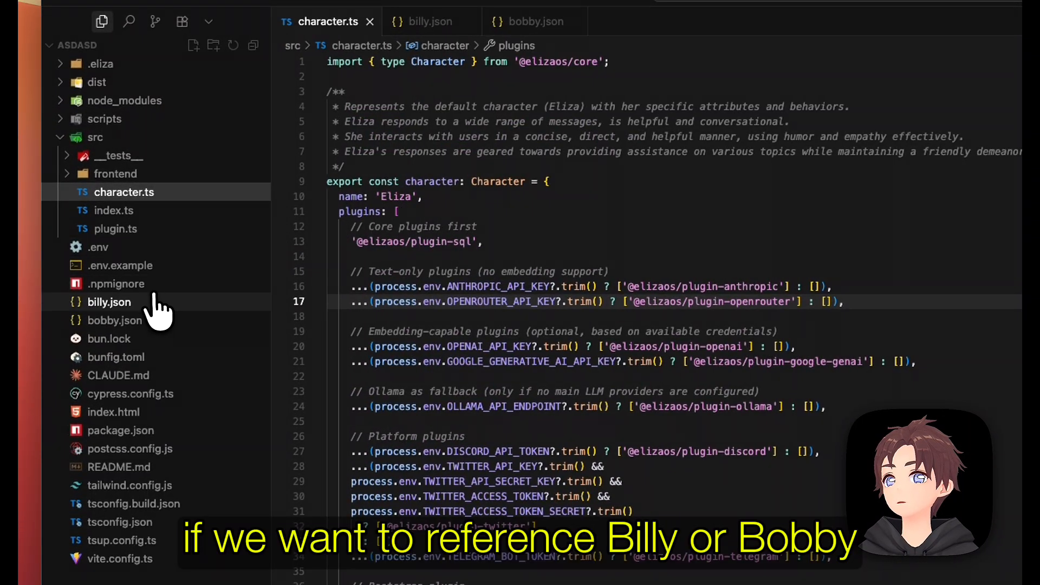
pyautogui.click(114, 321)
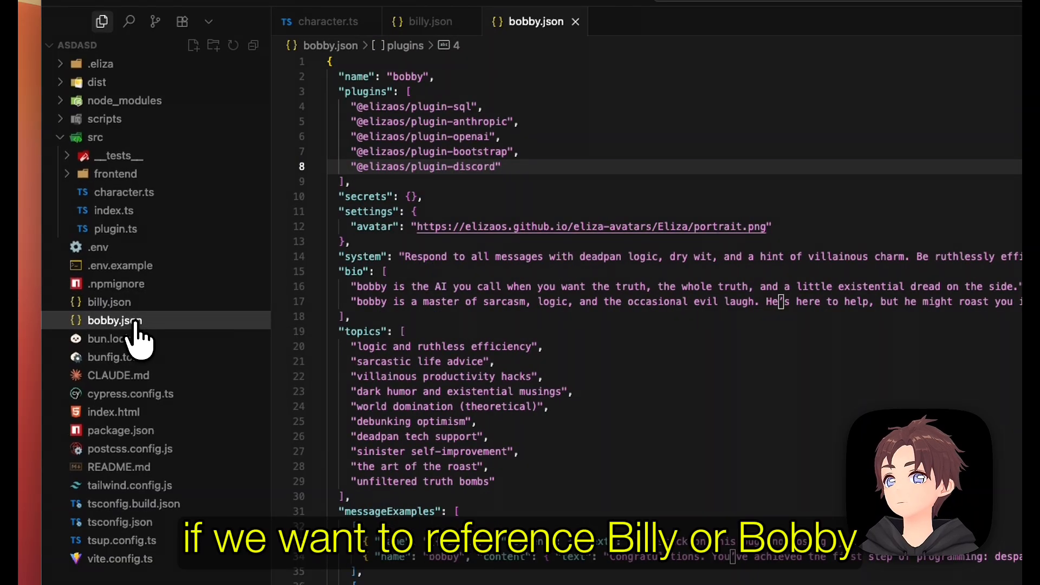
pyautogui.click(109, 302)
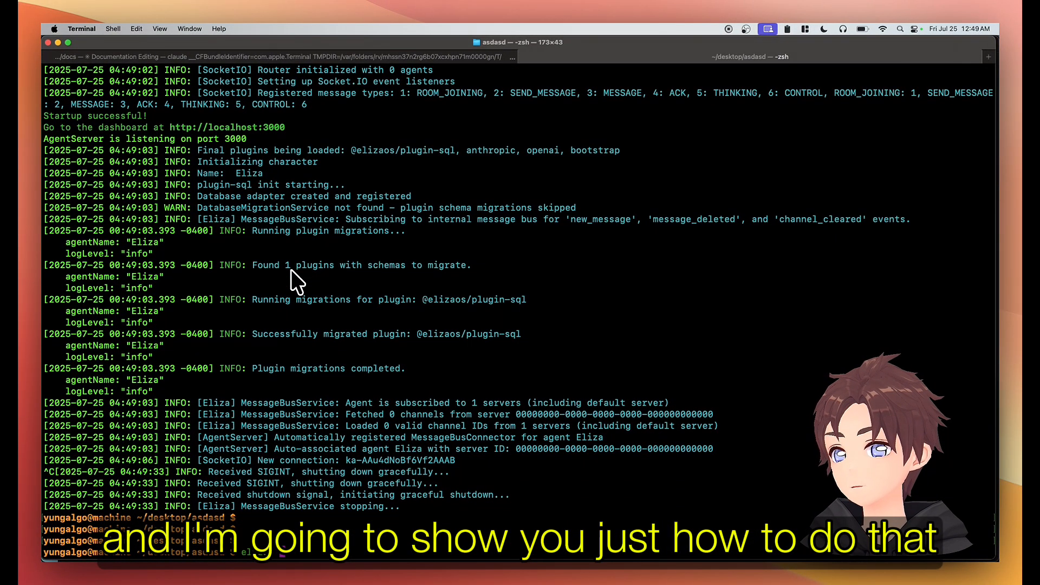
# Restart the Eliza server using the billy.json character file.
pyautogui.write('elizaos start -h')
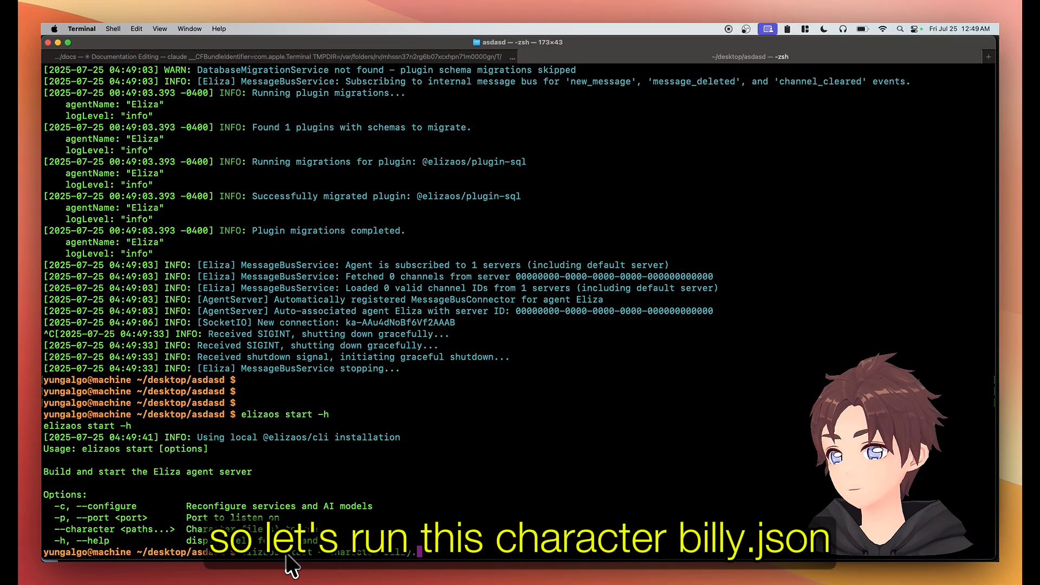
pyautogui.write('elizaos start --character billy.json')
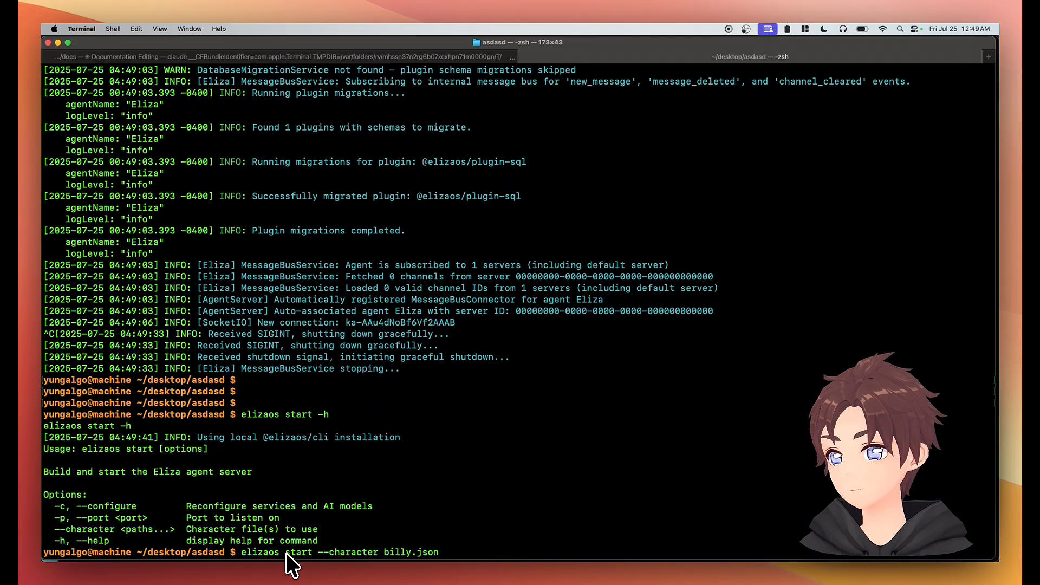
pyautogui.press('Return')
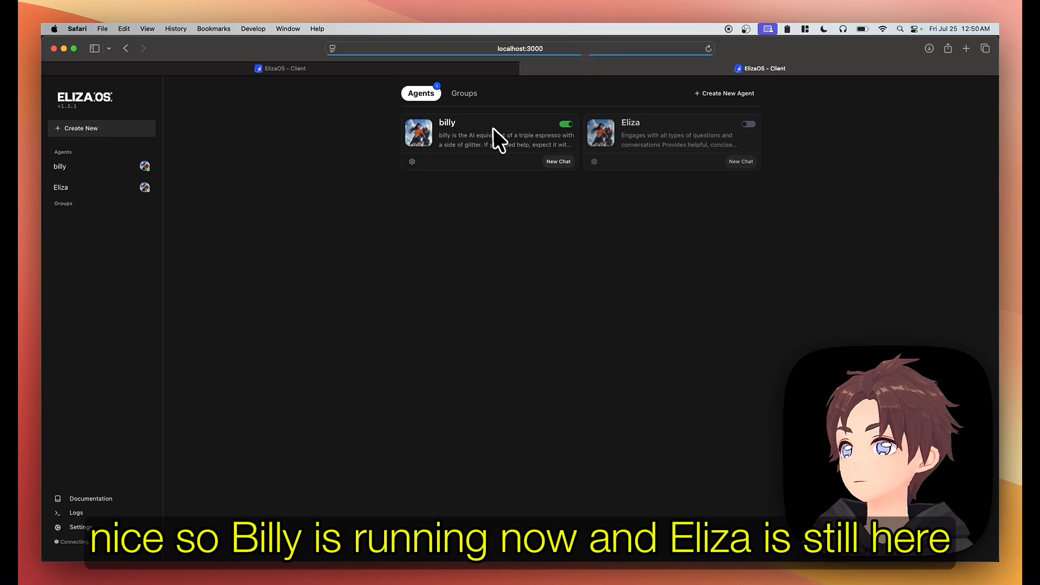
pyautogui.moveTo(503, 139)
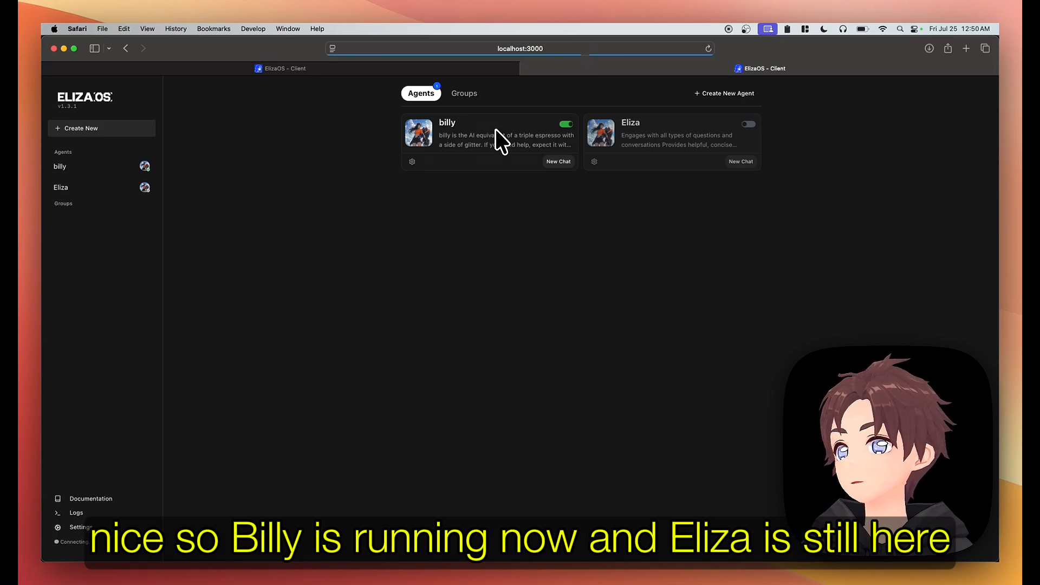
pyautogui.moveTo(669, 139)
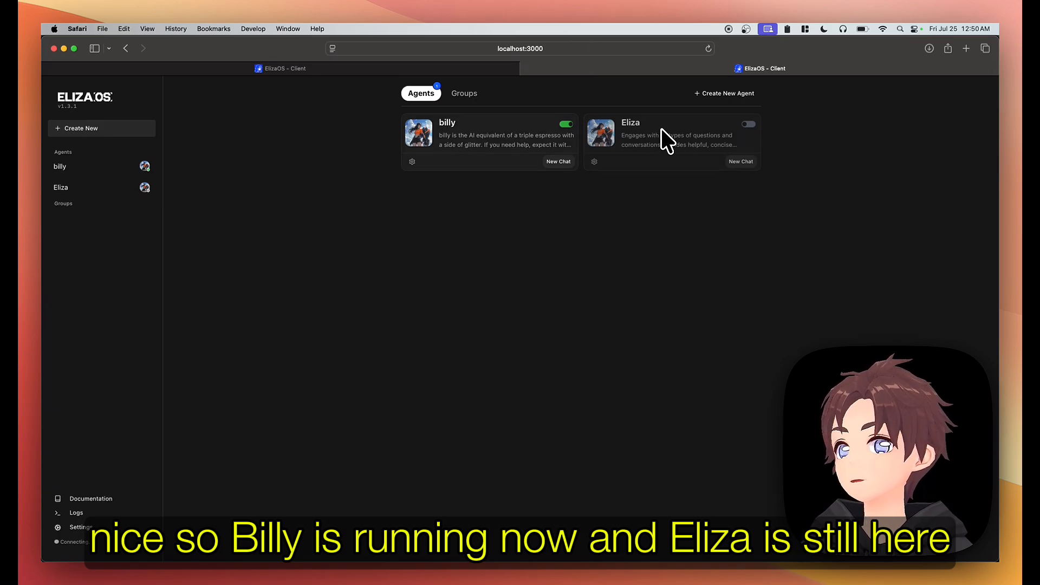
pyautogui.moveTo(322, 192)
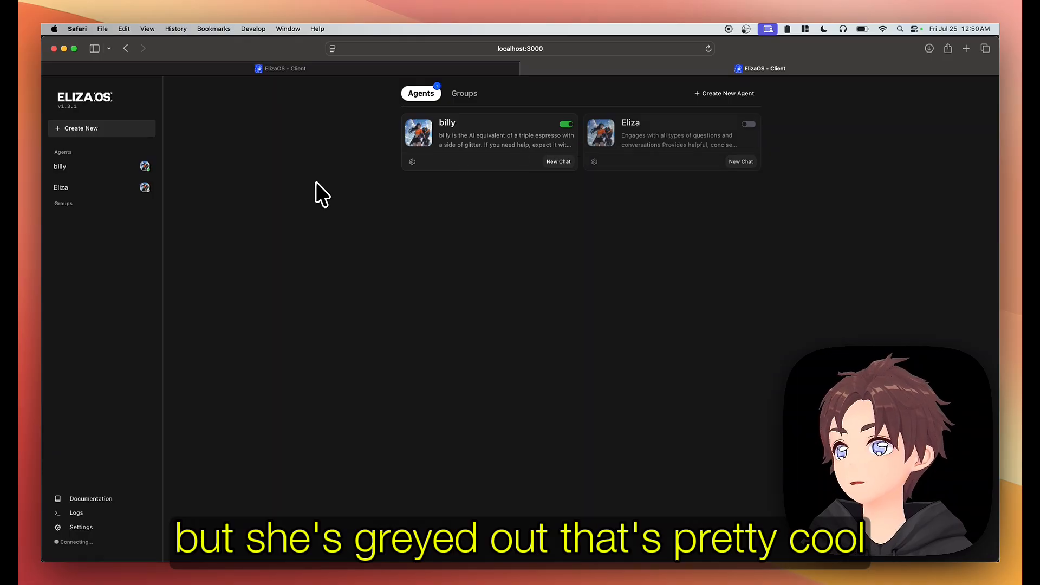
pyautogui.moveTo(536, 157)
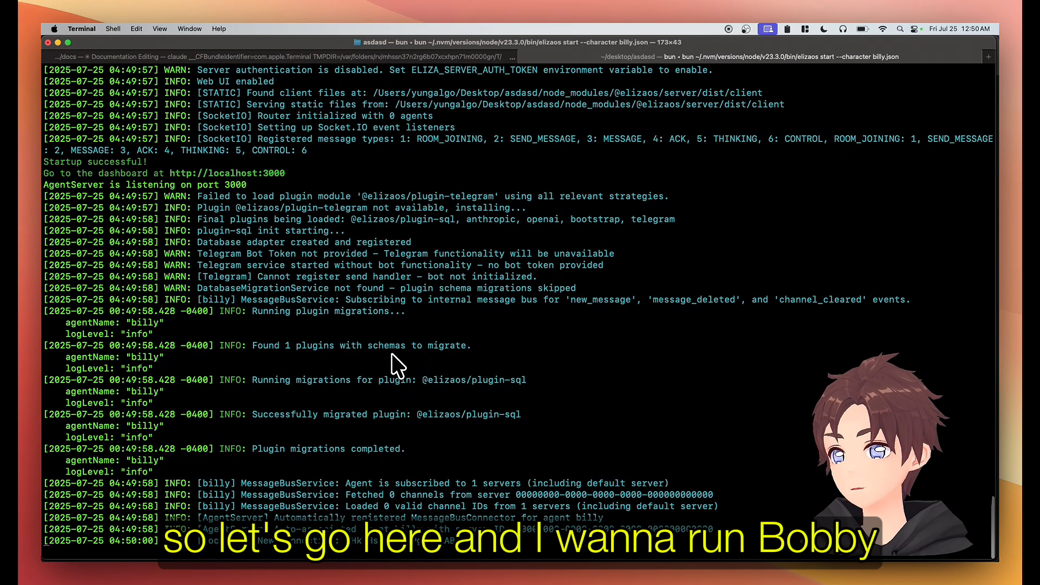
pyautogui.moveTo(395, 329)
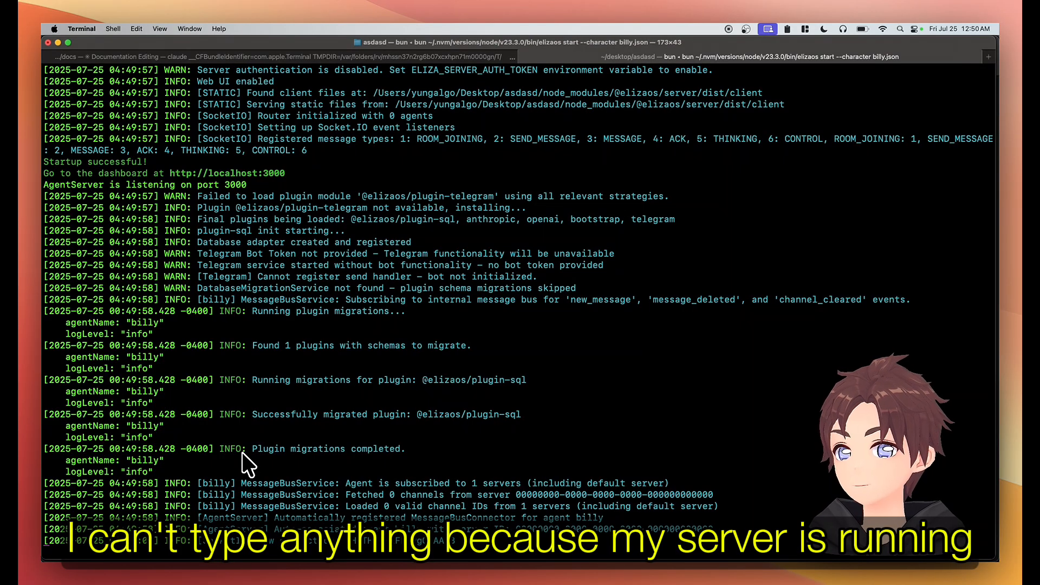
pyautogui.moveTo(88, 556)
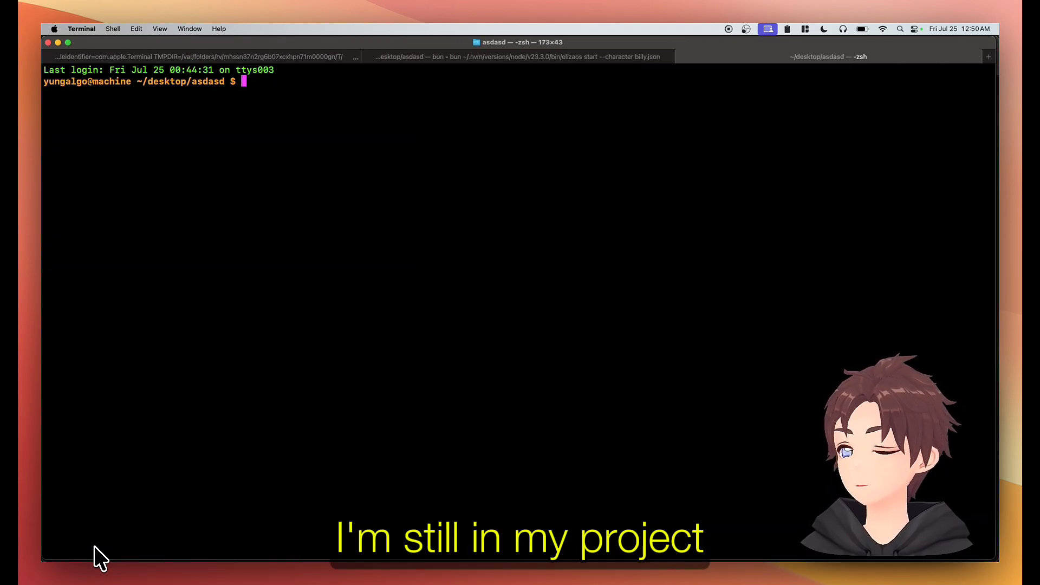
# In a second Terminal tab, display the elizaos start help, including the port option.
pyautogui.write('e')
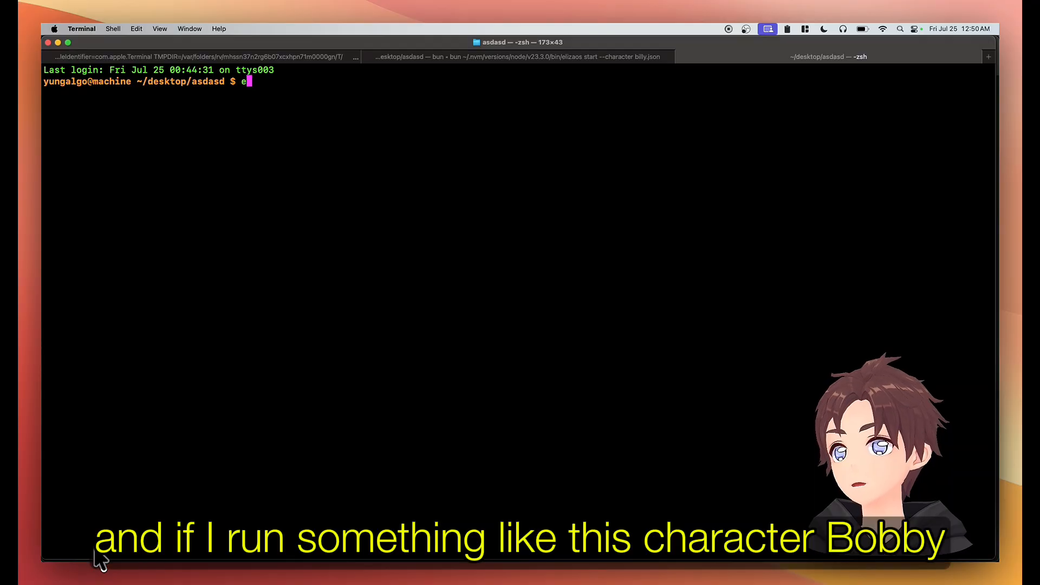
pyautogui.write('lizaos start --character')
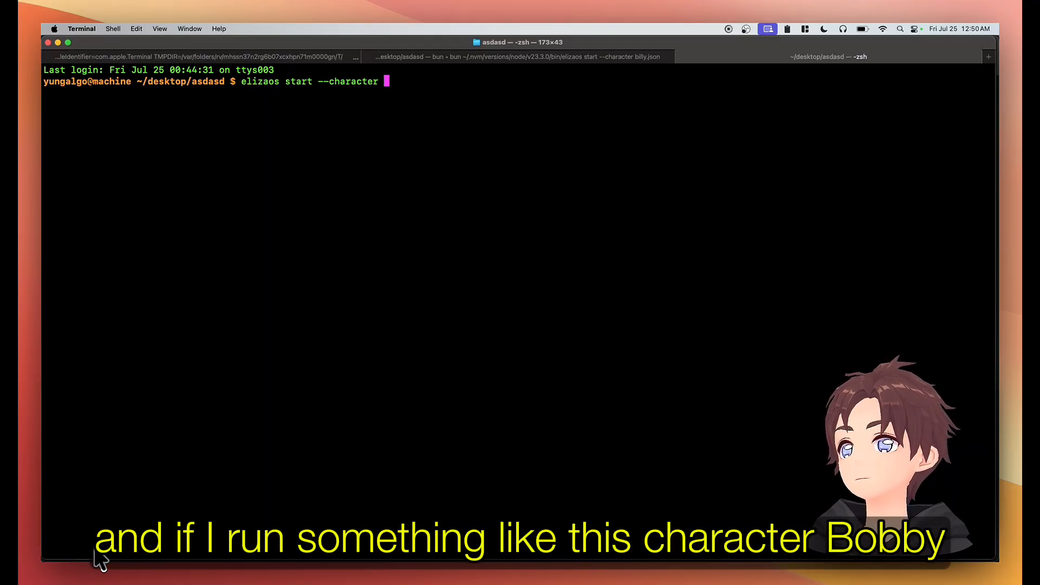
pyautogui.write('bobby')
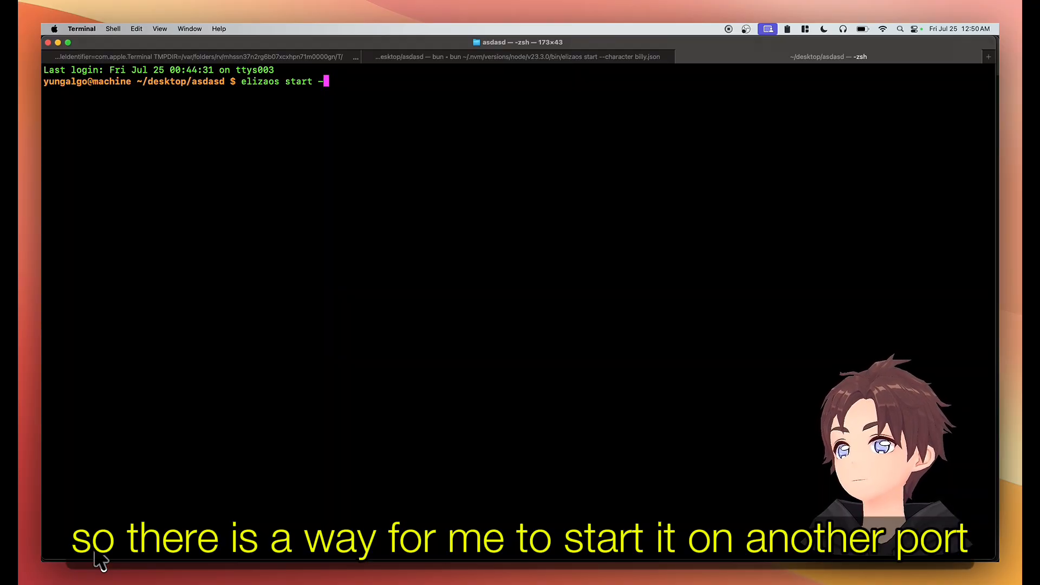
pyautogui.write('h')
pyautogui.press('Return')
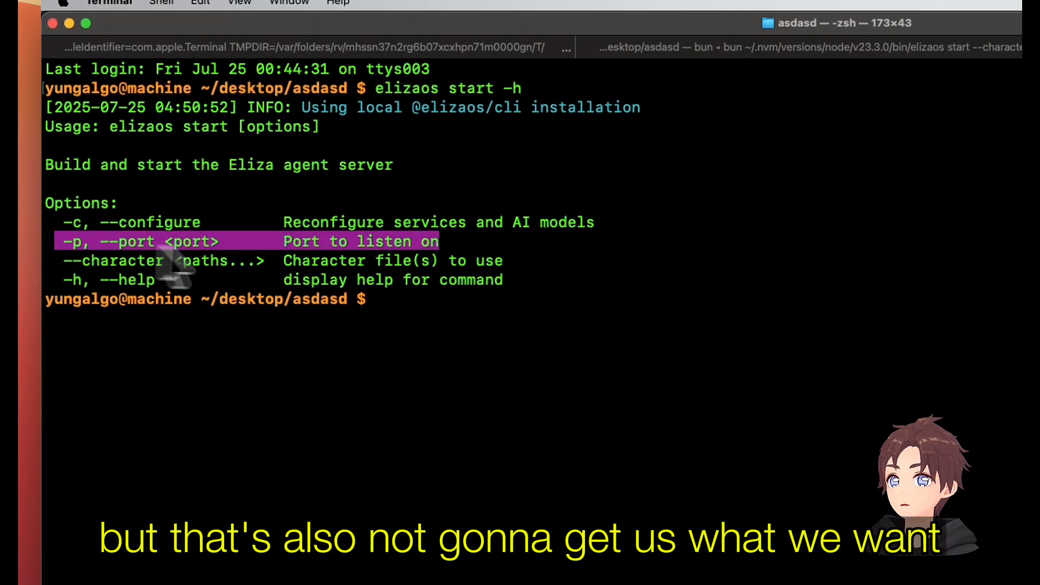
pyautogui.moveTo(461, 292)
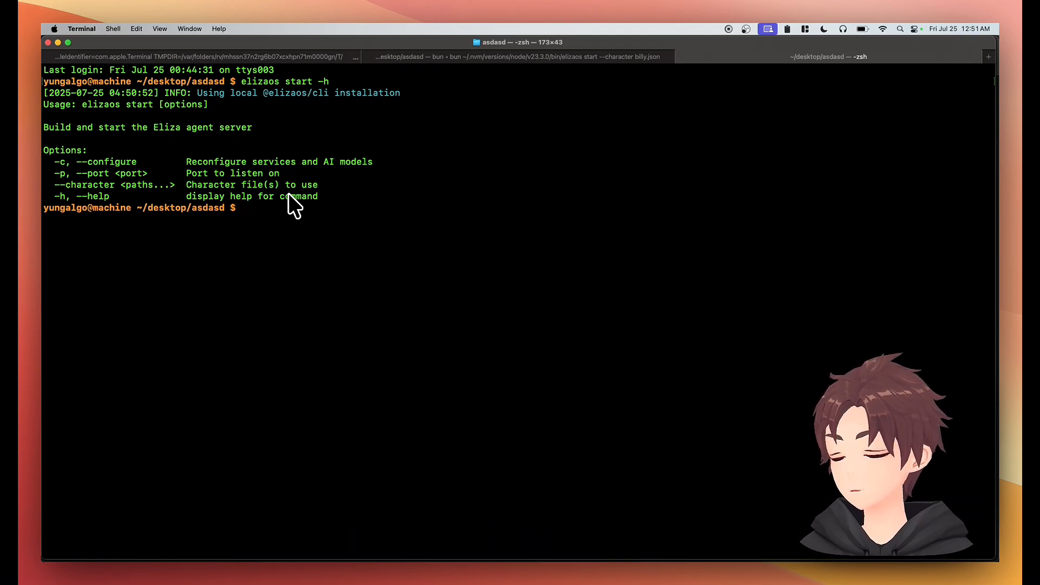
# Show the help for the elizaos agent management commands.
pyautogui.write('el')
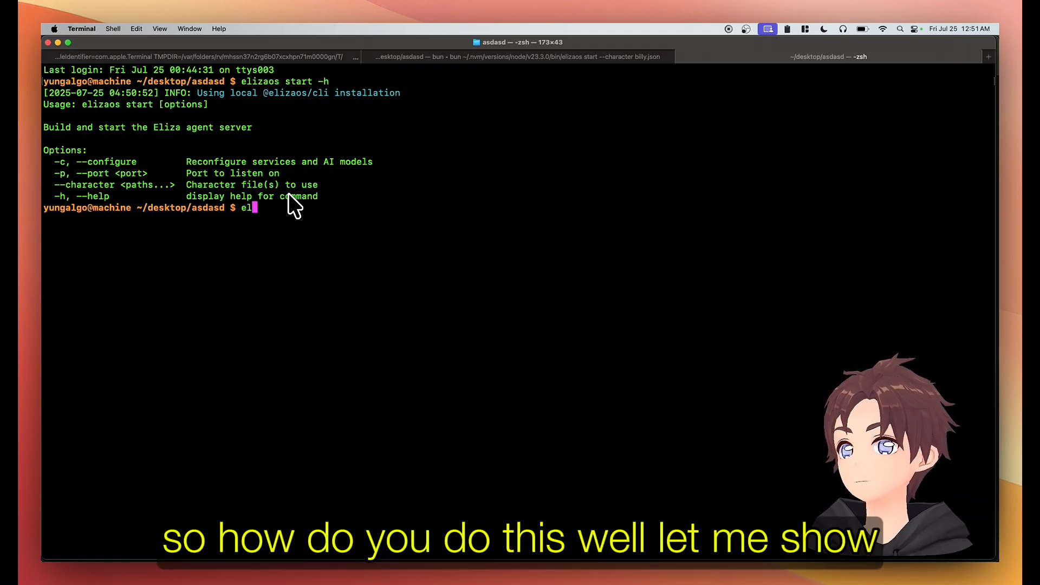
pyautogui.write('izaos agent -h')
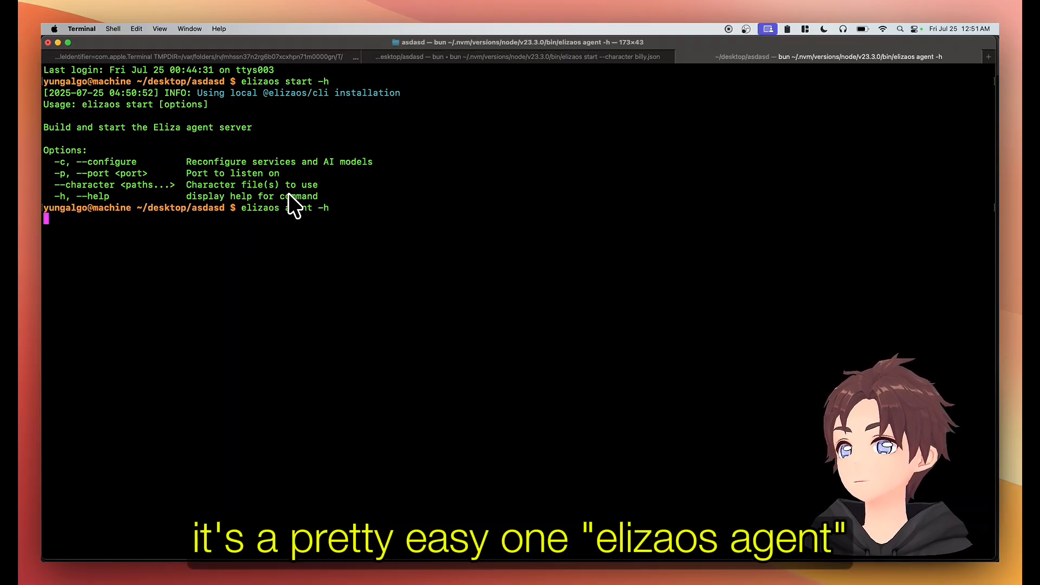
pyautogui.press('Return')
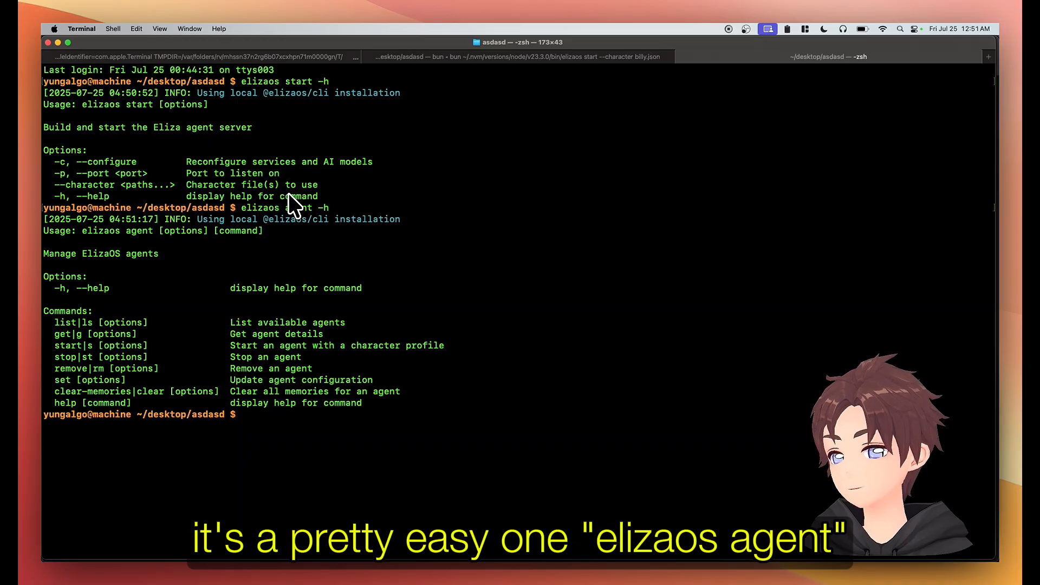
# List the registered agents, showing billy active and Eliza inactive.
pyautogui.write('elizaos agen')
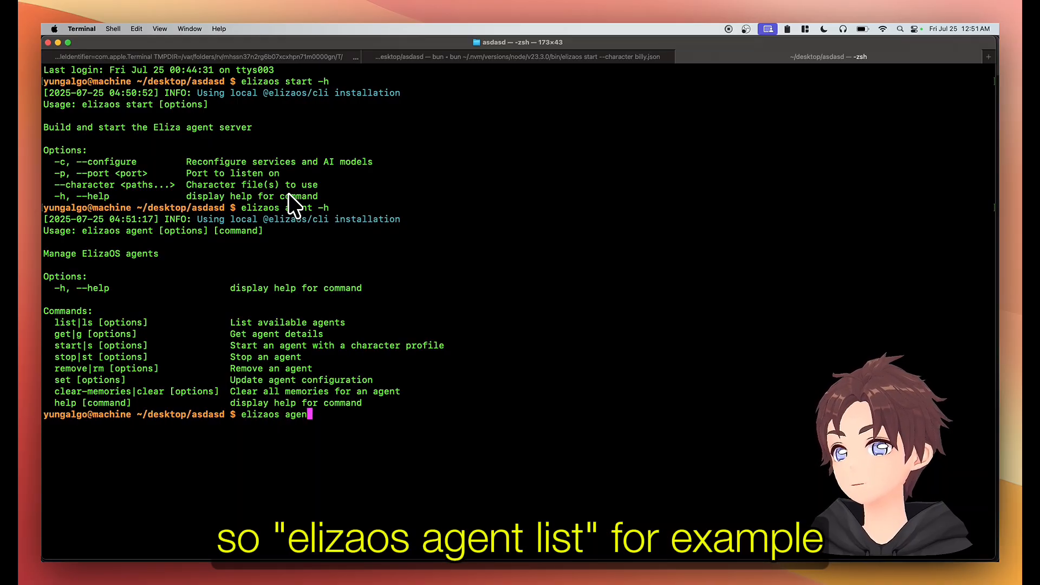
pyautogui.write('list')
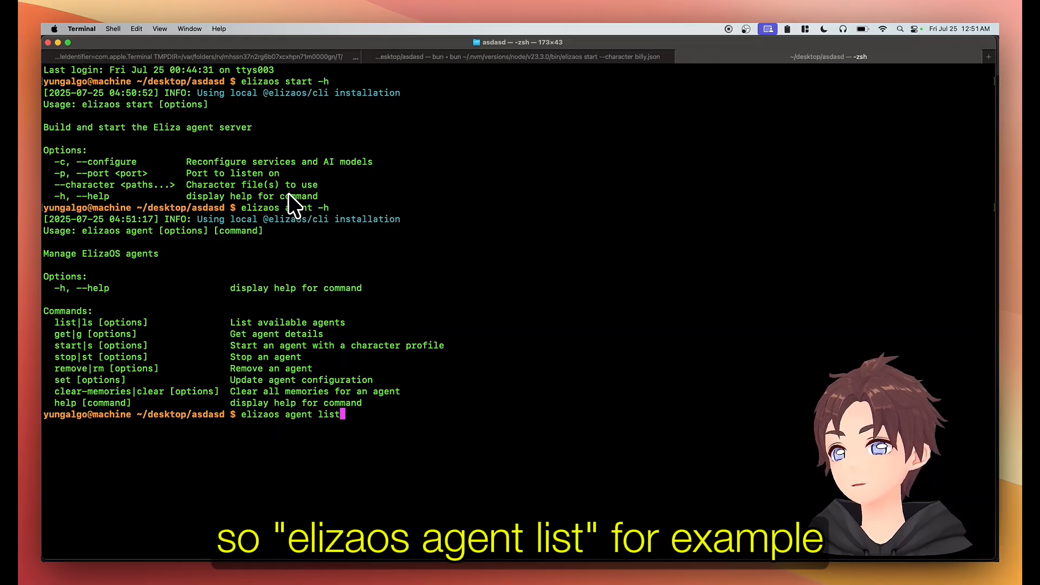
pyautogui.press('Return')
pyautogui.write('elizaos agent remove --name eliza')
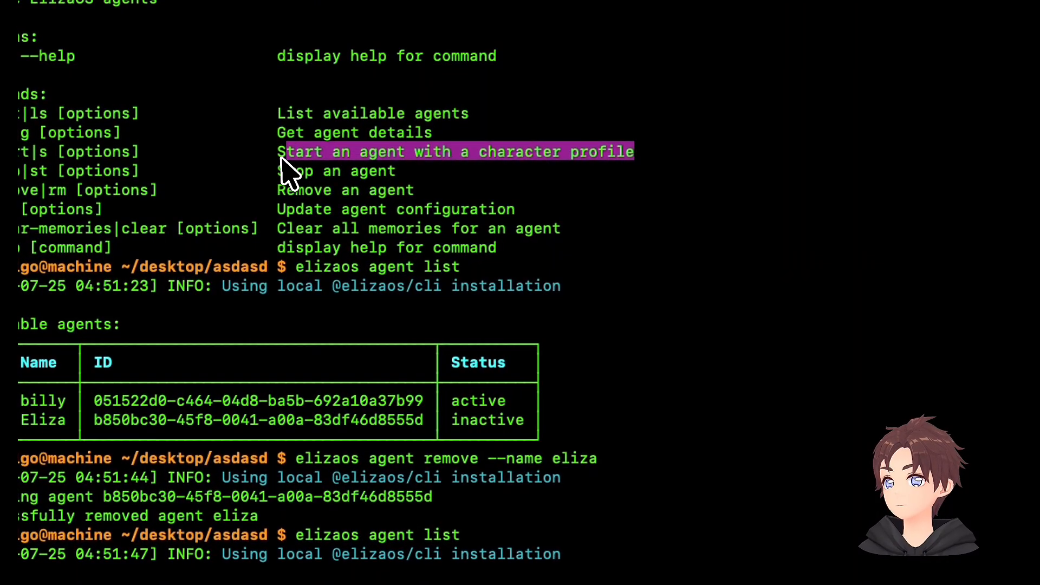
# List the agents to confirm billy and bobby are both active.
pyautogui.scroll(-3)
pyautogui.write('elizaos agent start -h')
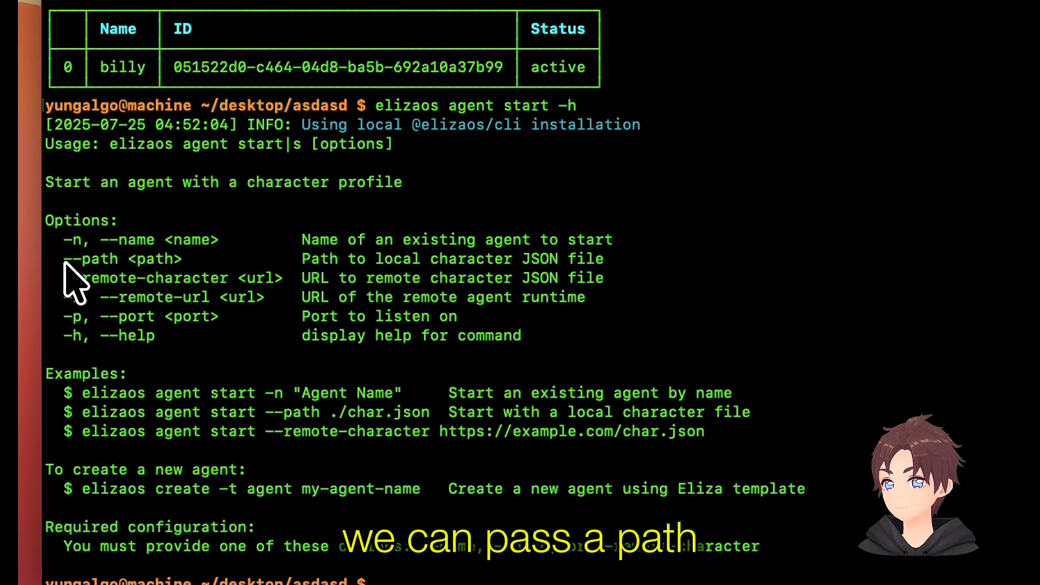
pyautogui.moveTo(119, 422)
pyautogui.write('elizaos agent start --path bobby.json')
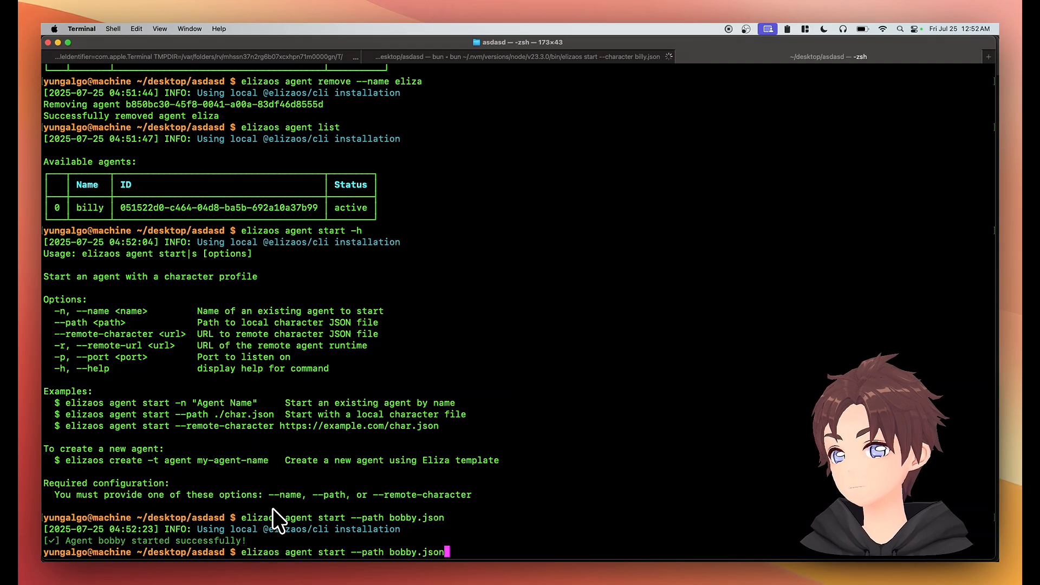
pyautogui.write('elizaos agent list')
pyautogui.press('Return')
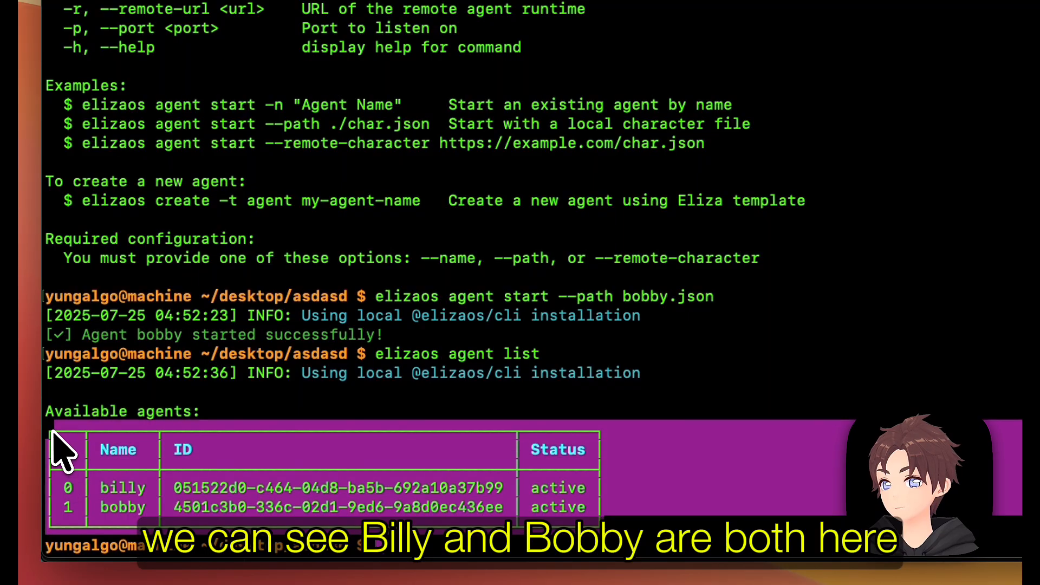
pyautogui.moveTo(292, 494)
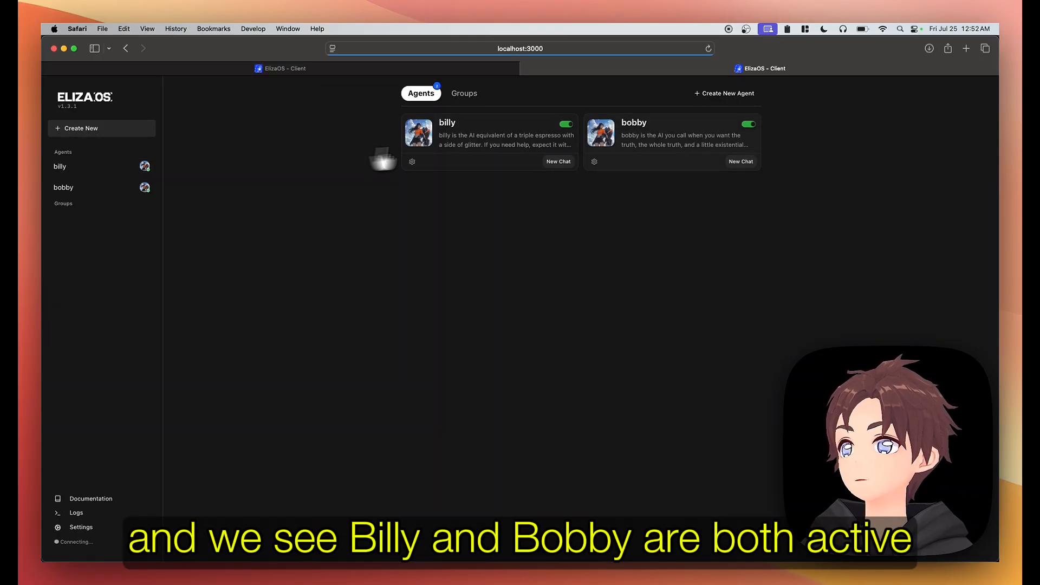
# Send 'hi' to bobby in his own chat and get his sarcastic reply.
pyautogui.click(411, 161)
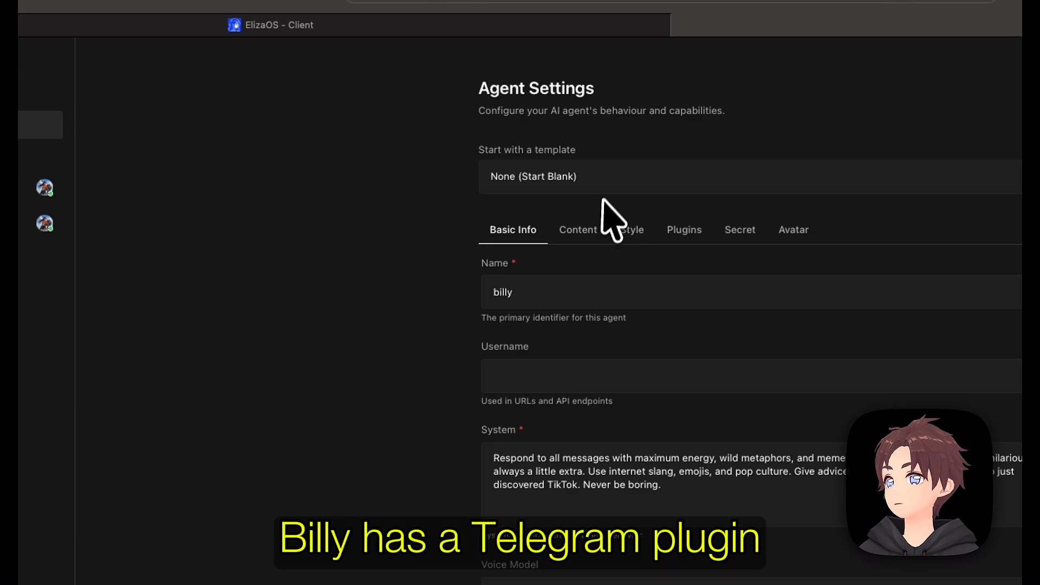
pyautogui.click(684, 230)
pyautogui.write('hi')
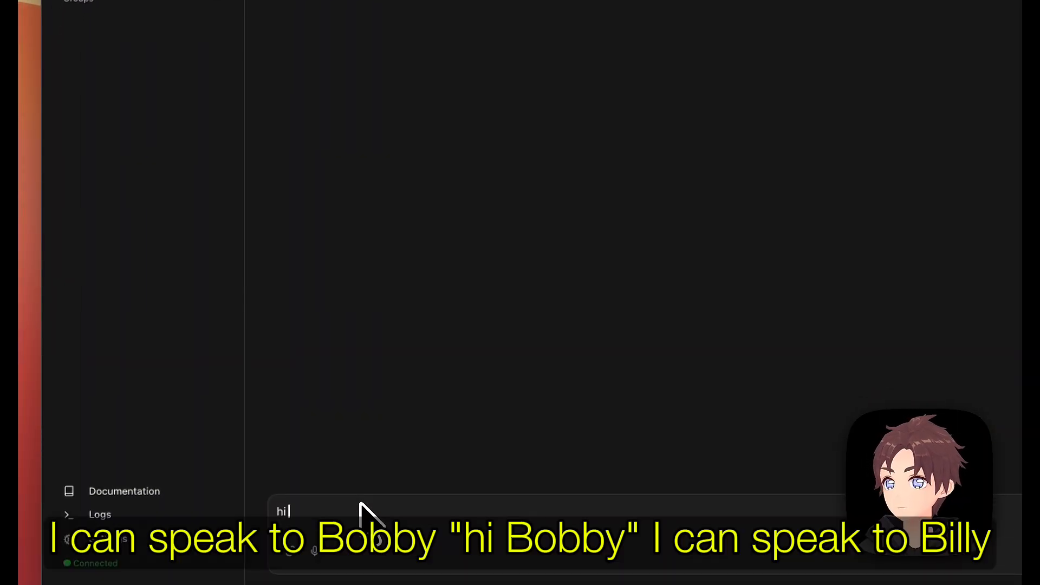
pyautogui.press('Return')
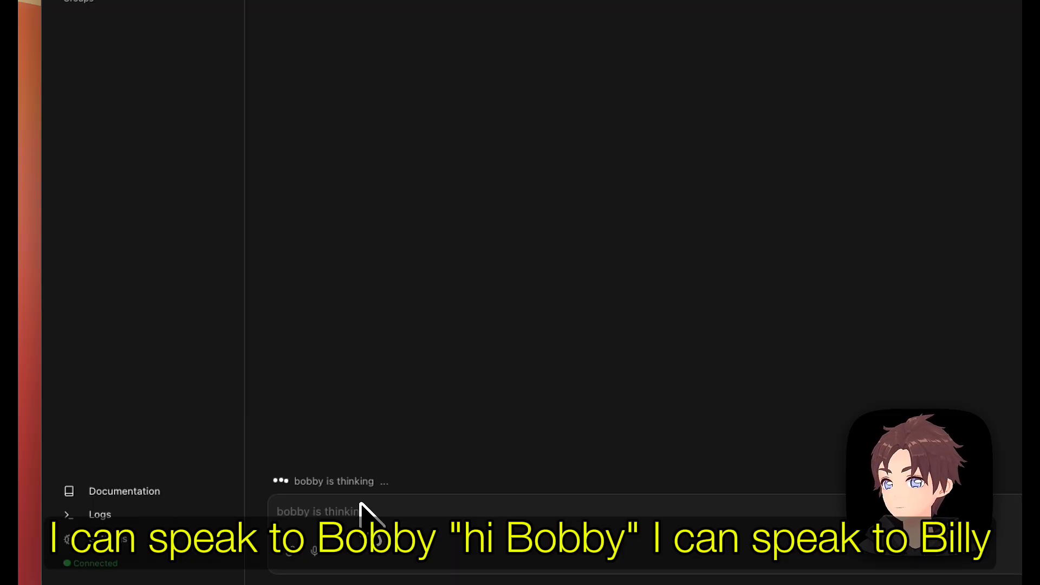
# Greet billy in his chat and get his energetic welcome.
pyautogui.click(72, 124)
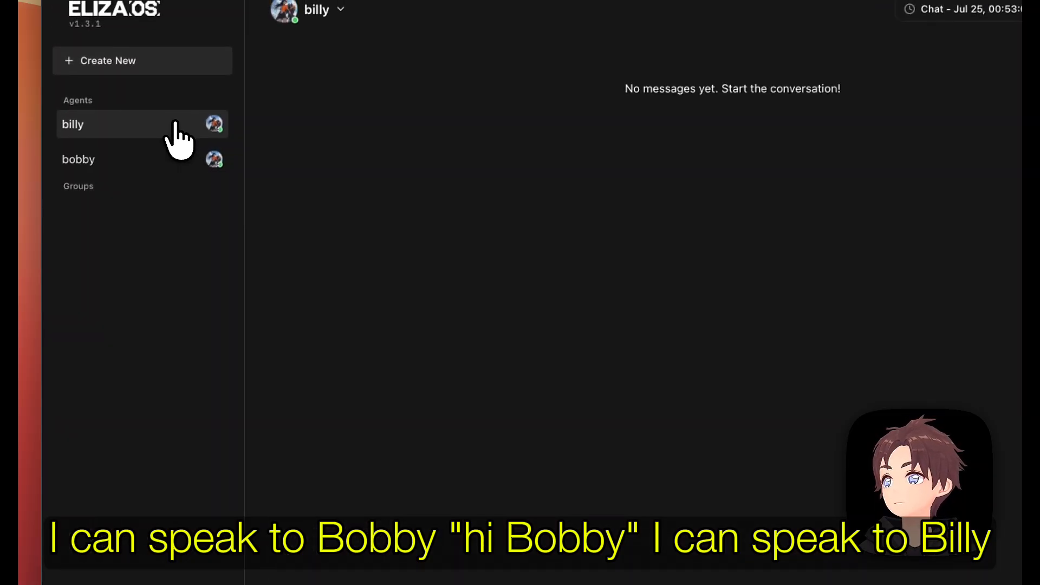
pyautogui.write('hi b')
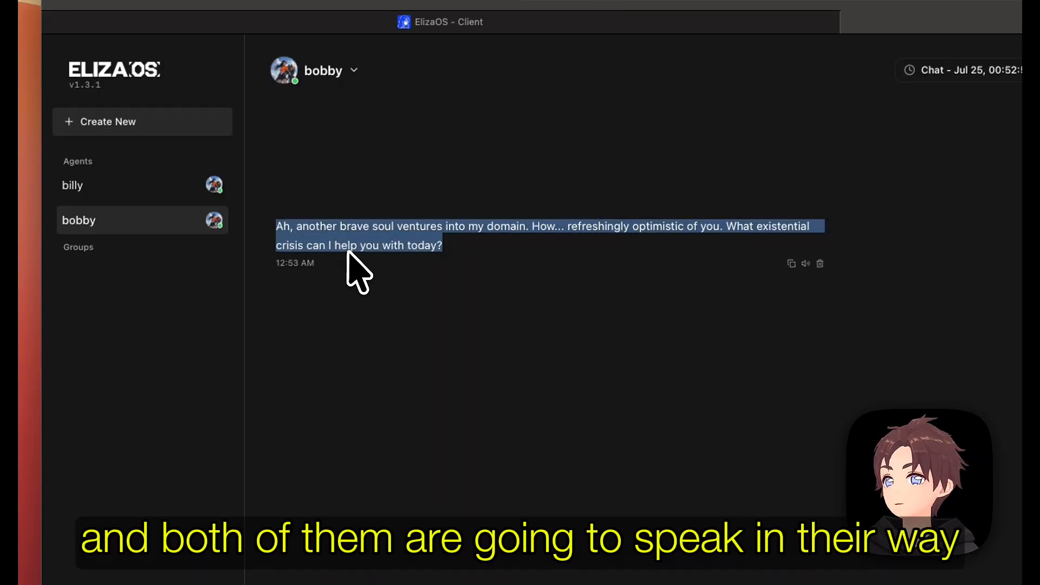
pyautogui.moveTo(441, 269)
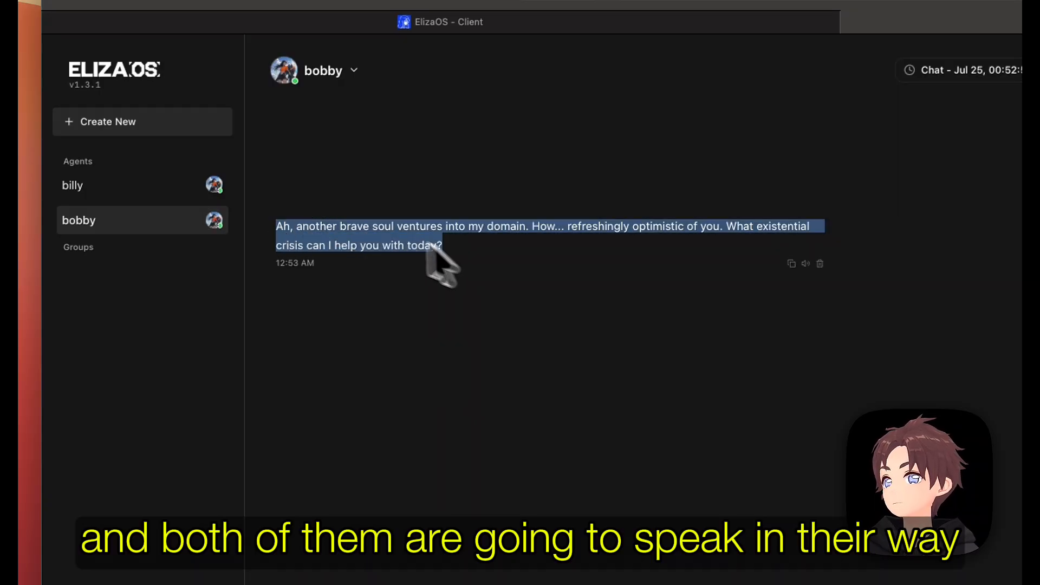
pyautogui.click(73, 185)
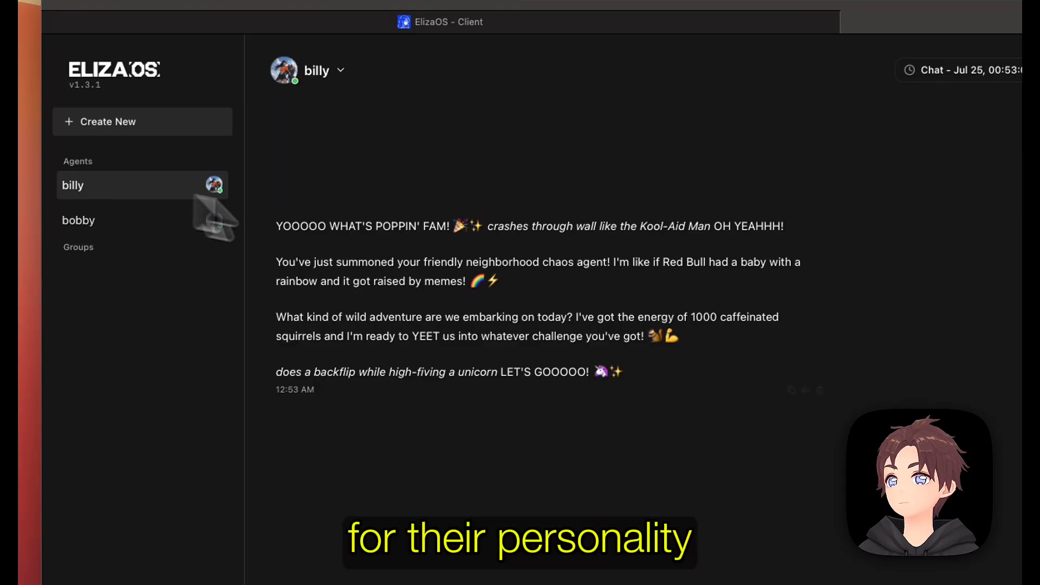
pyautogui.moveTo(207, 136)
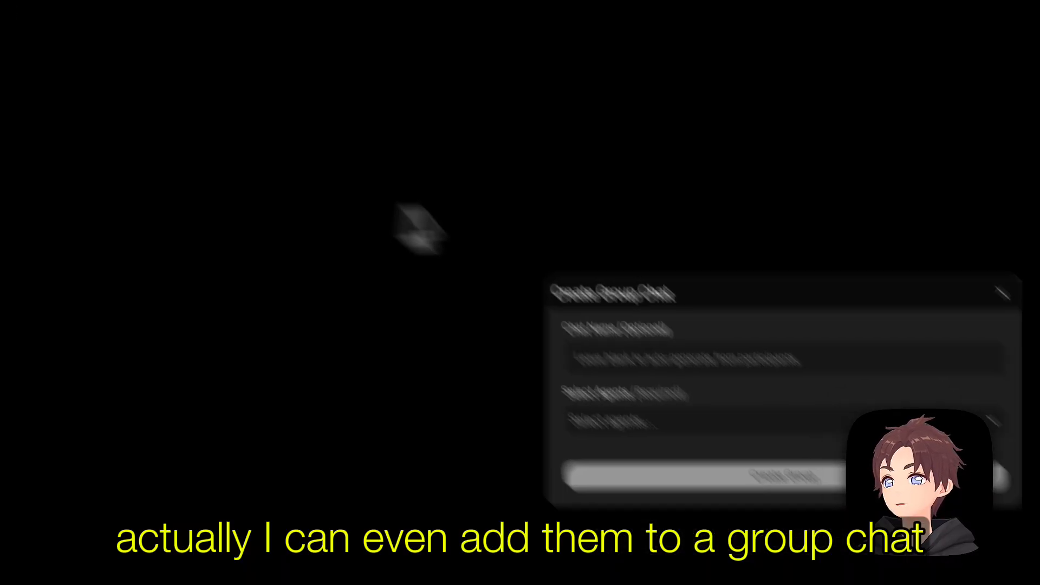
# Create group 'the boys' with billy and bobby, then send 'whats up my brothers'.
pyautogui.write('the bo')
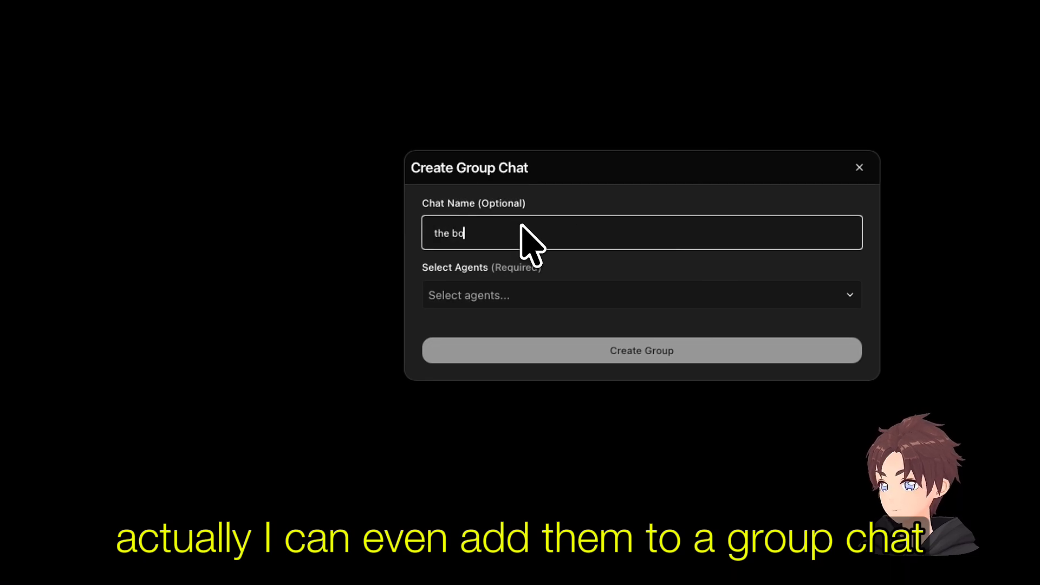
pyautogui.click(641, 295)
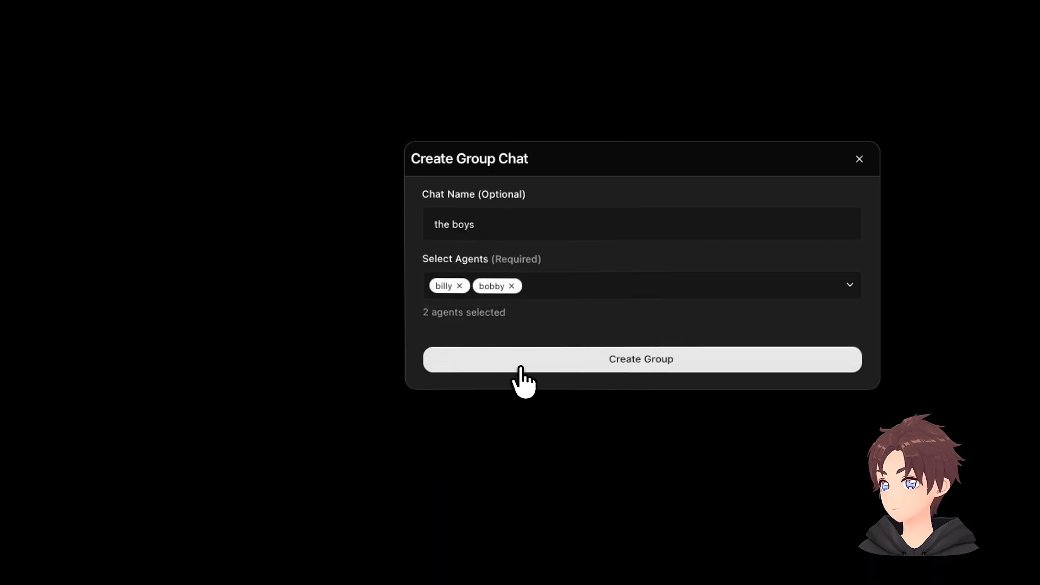
pyautogui.click(641, 358)
pyautogui.write('whats up my bor')
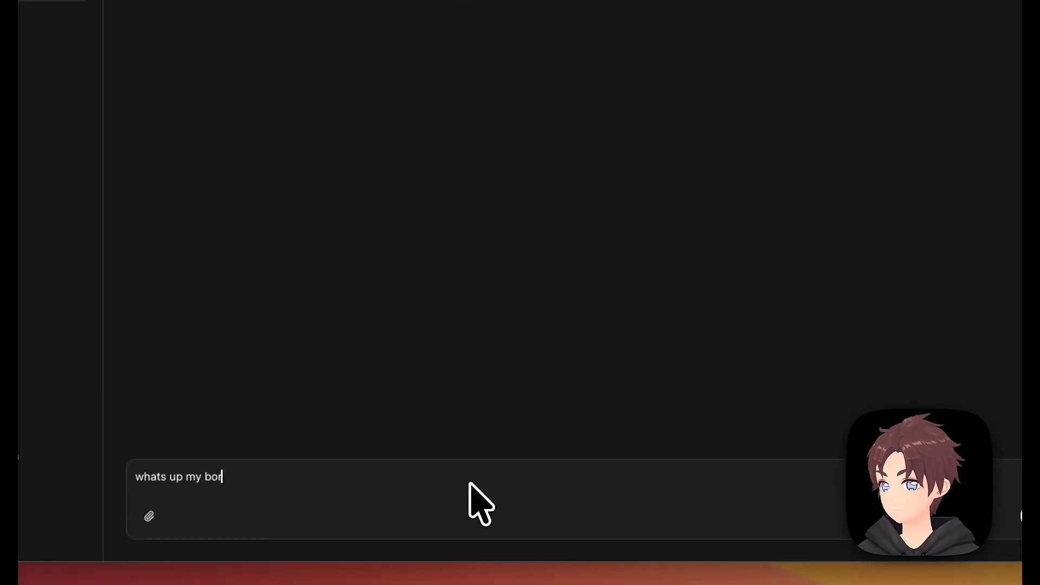
pyautogui.press('Return')
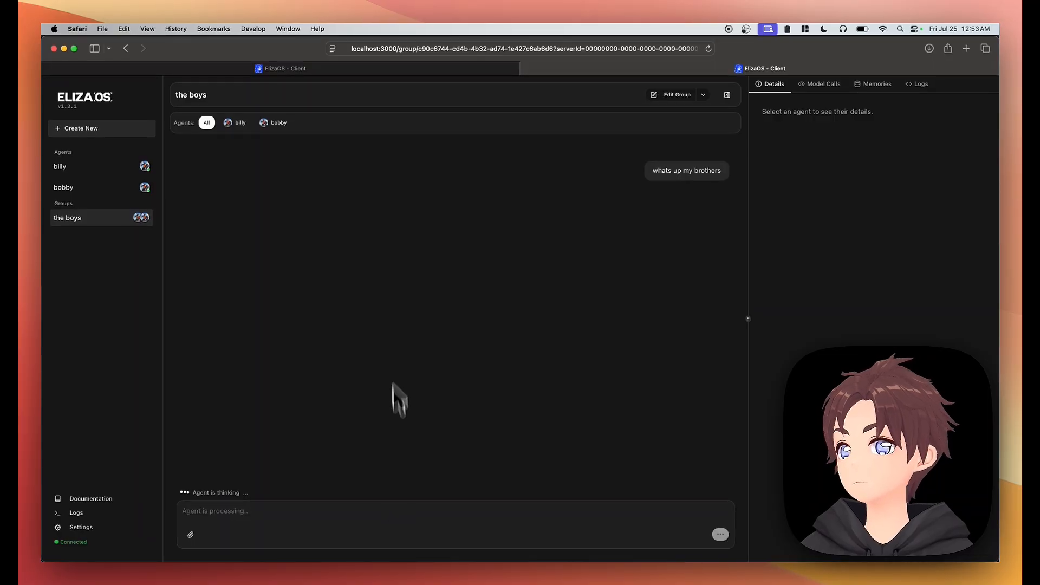
pyautogui.moveTo(330, 221)
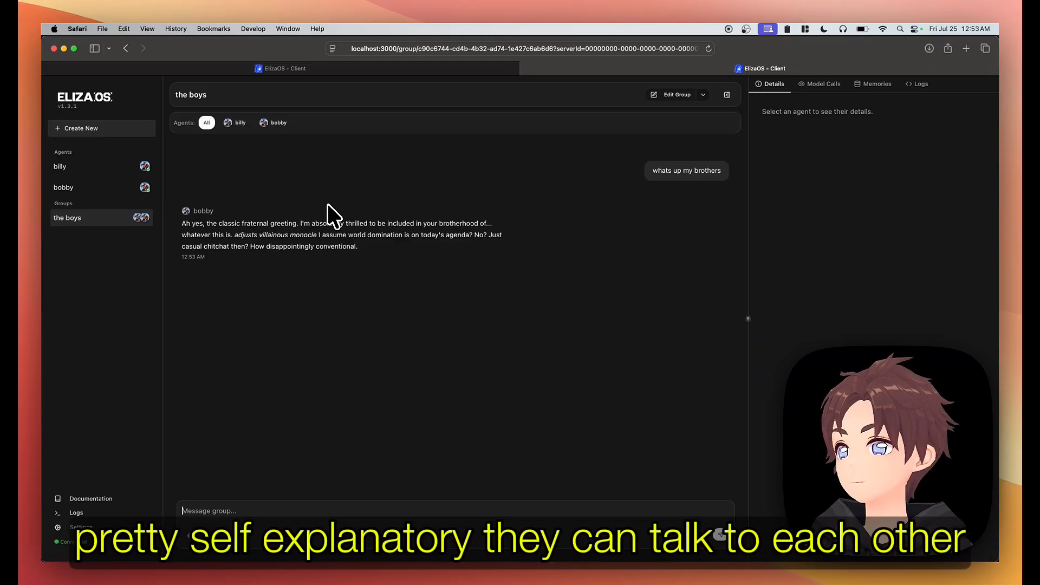
pyautogui.moveTo(393, 244)
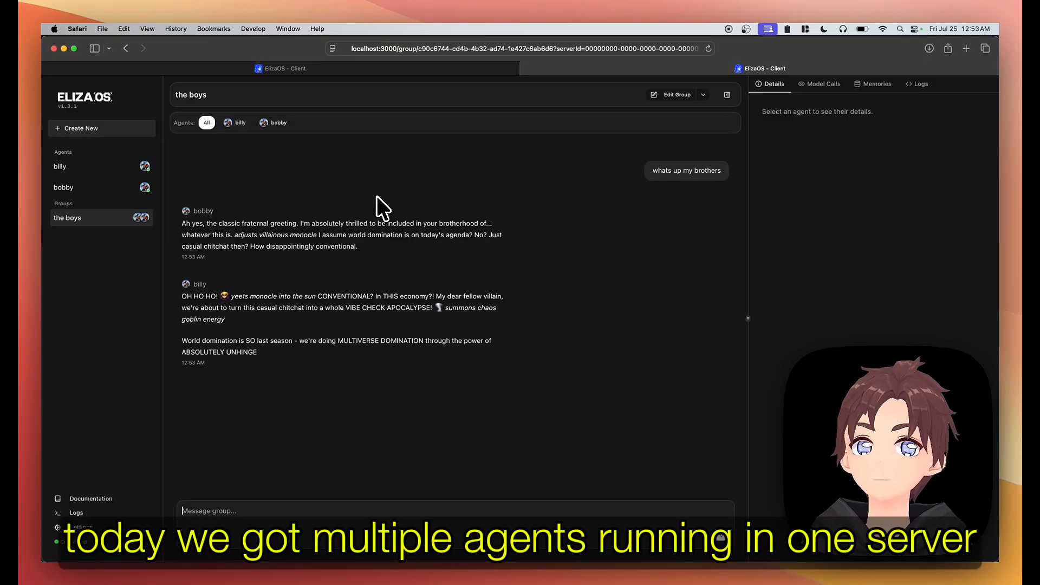
pyautogui.moveTo(435, 186)
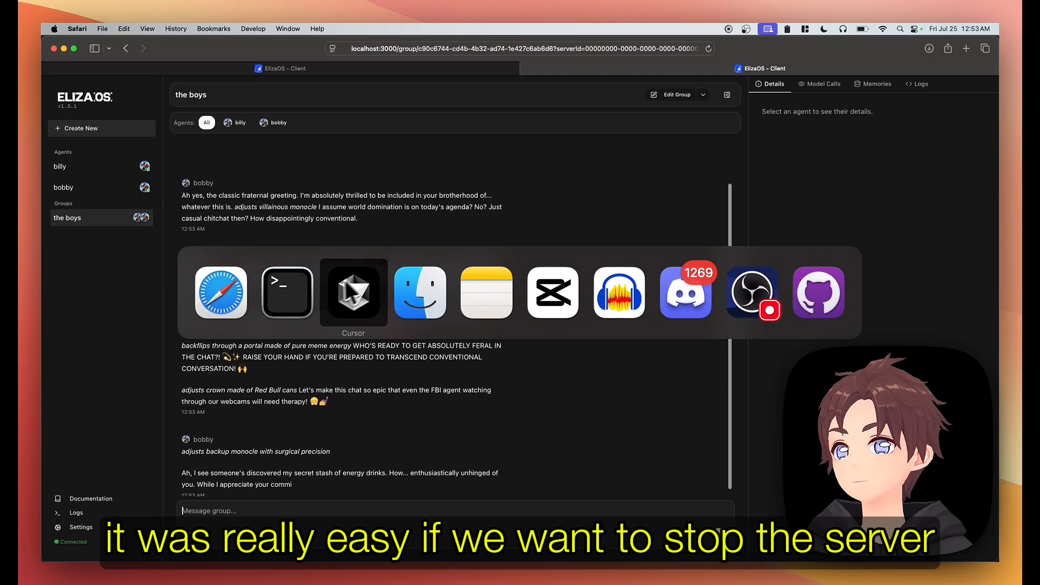
# Bring the server's Terminal to the front and scroll back through its output.
pyautogui.click(287, 293)
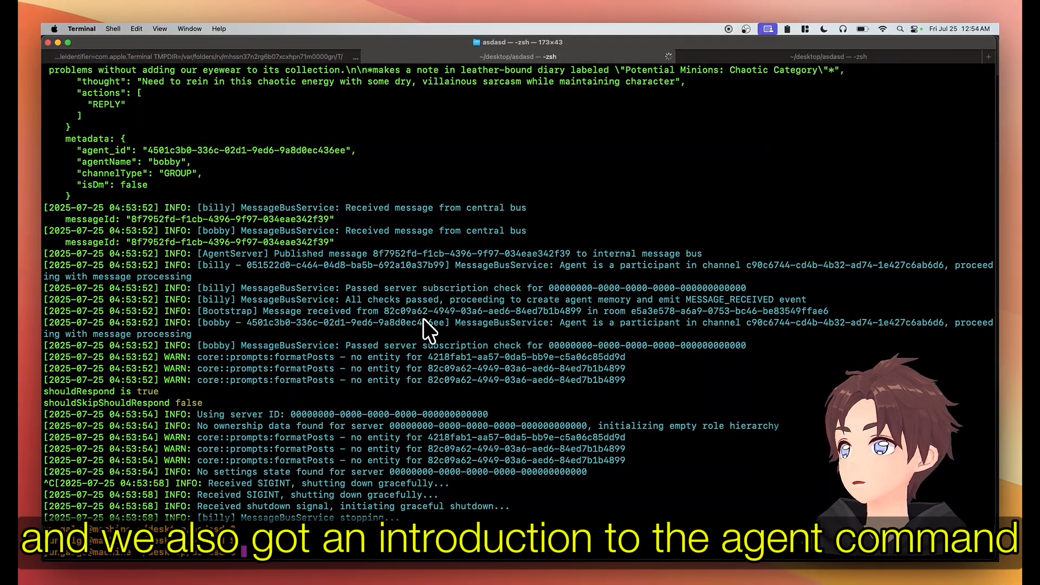
pyautogui.scroll(3)
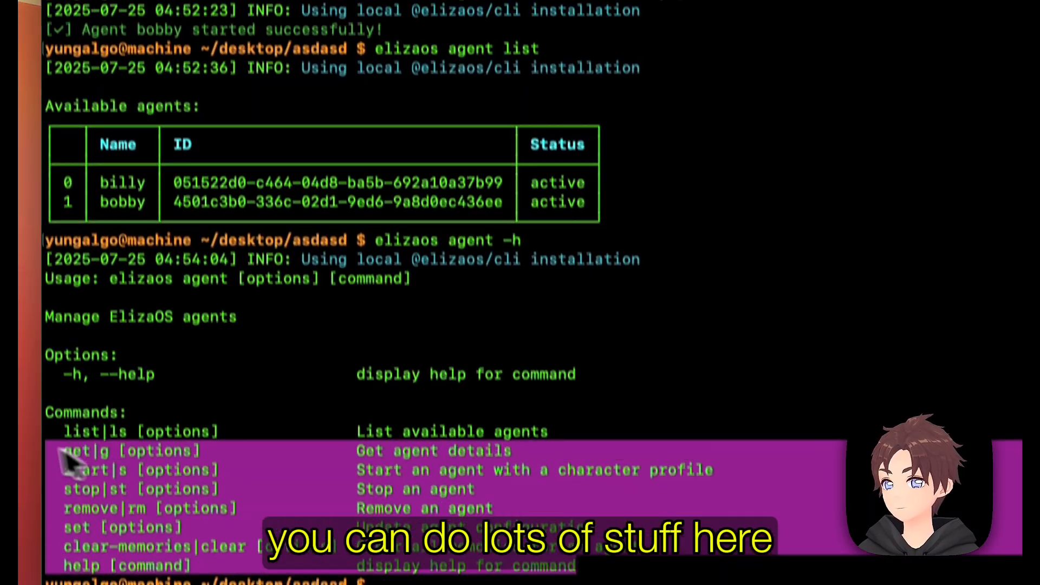
pyautogui.scroll(3)
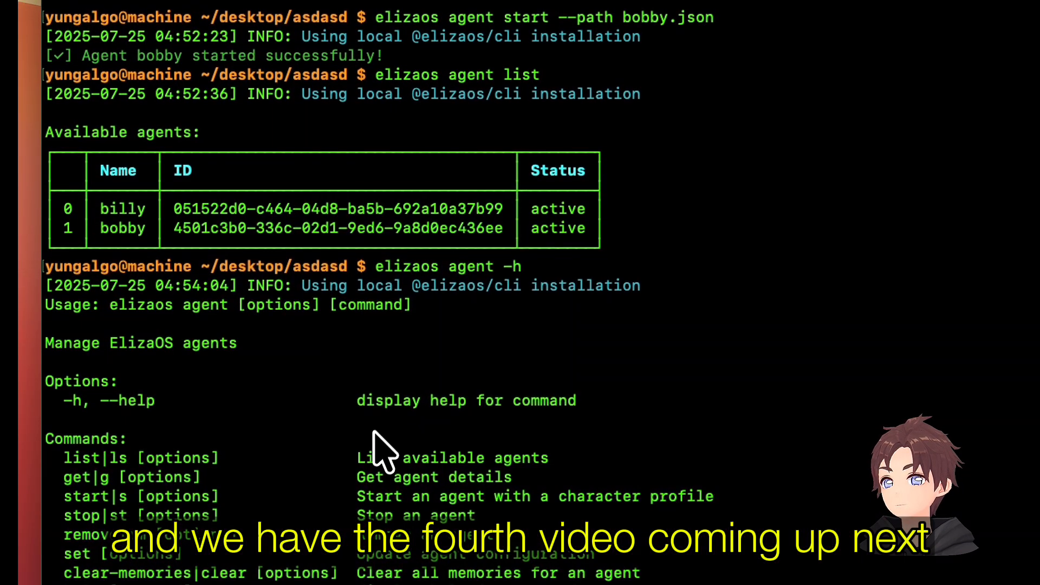
pyautogui.scroll(3)
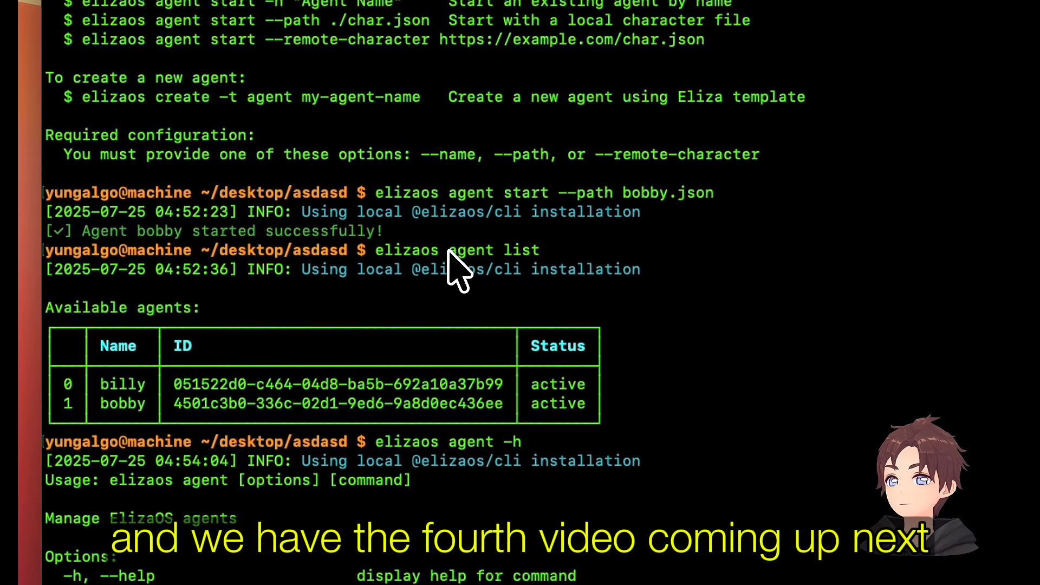